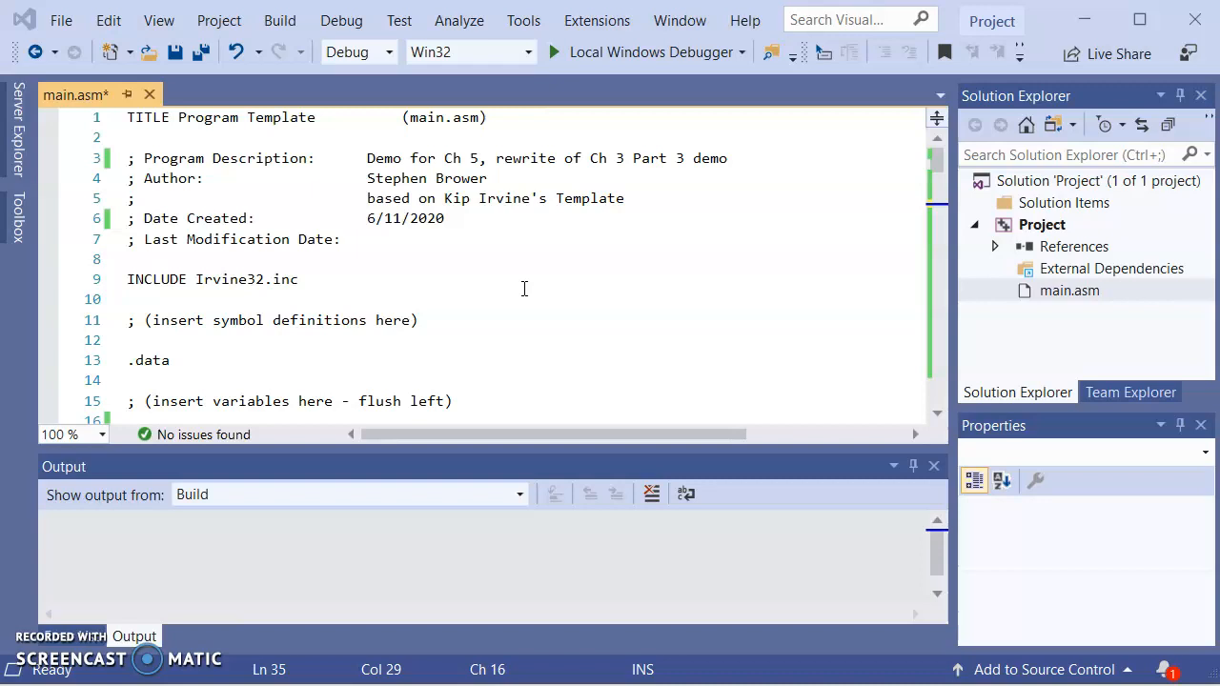
# - Below CALL displayArray, start a COMMENT! block noted '; code top get array from user'
pyautogui.scroll(-3)
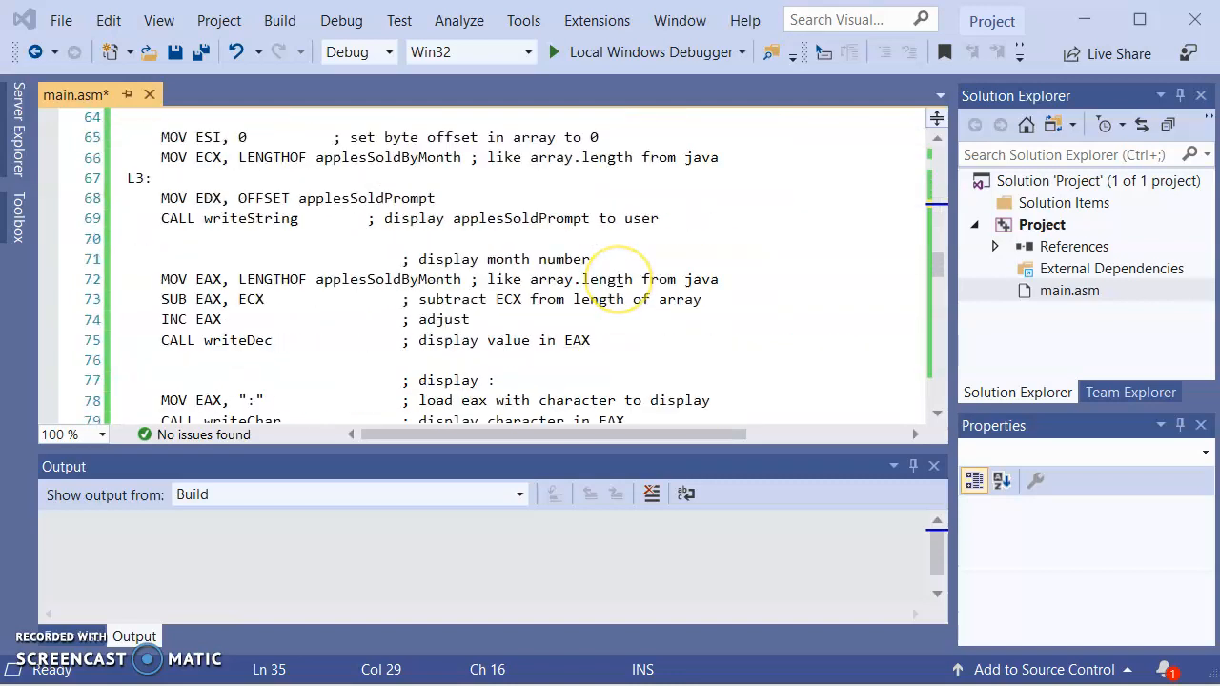
pyautogui.scroll(-3)
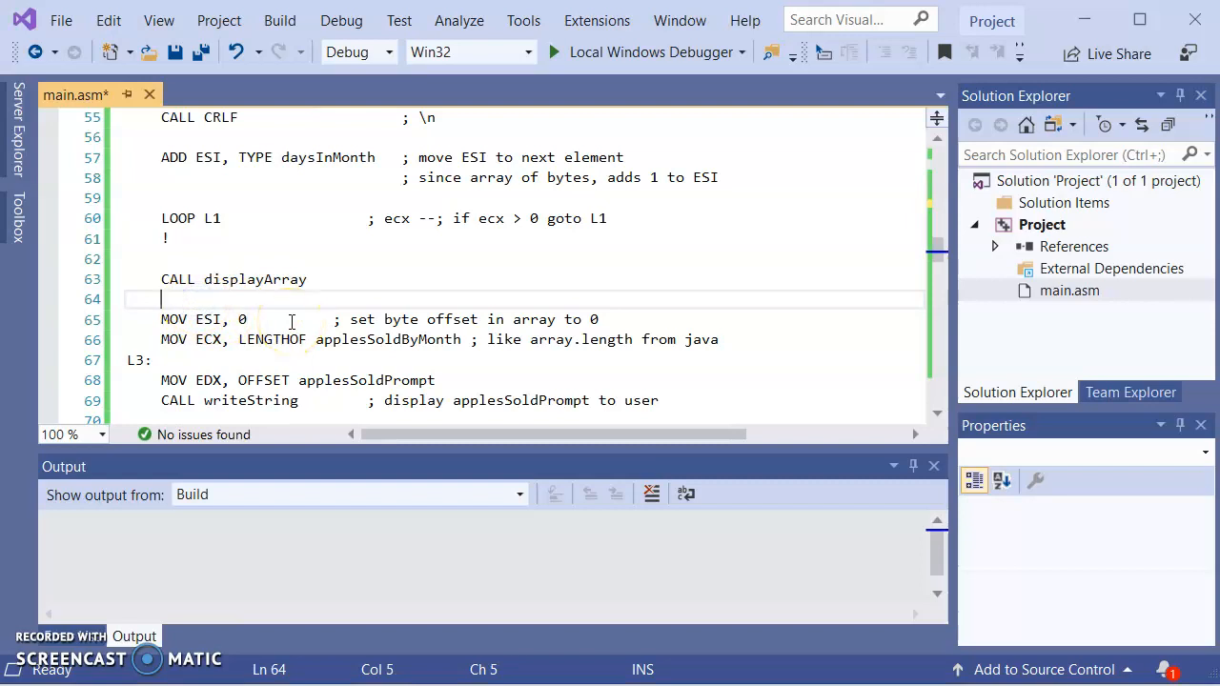
pyautogui.press('enter')
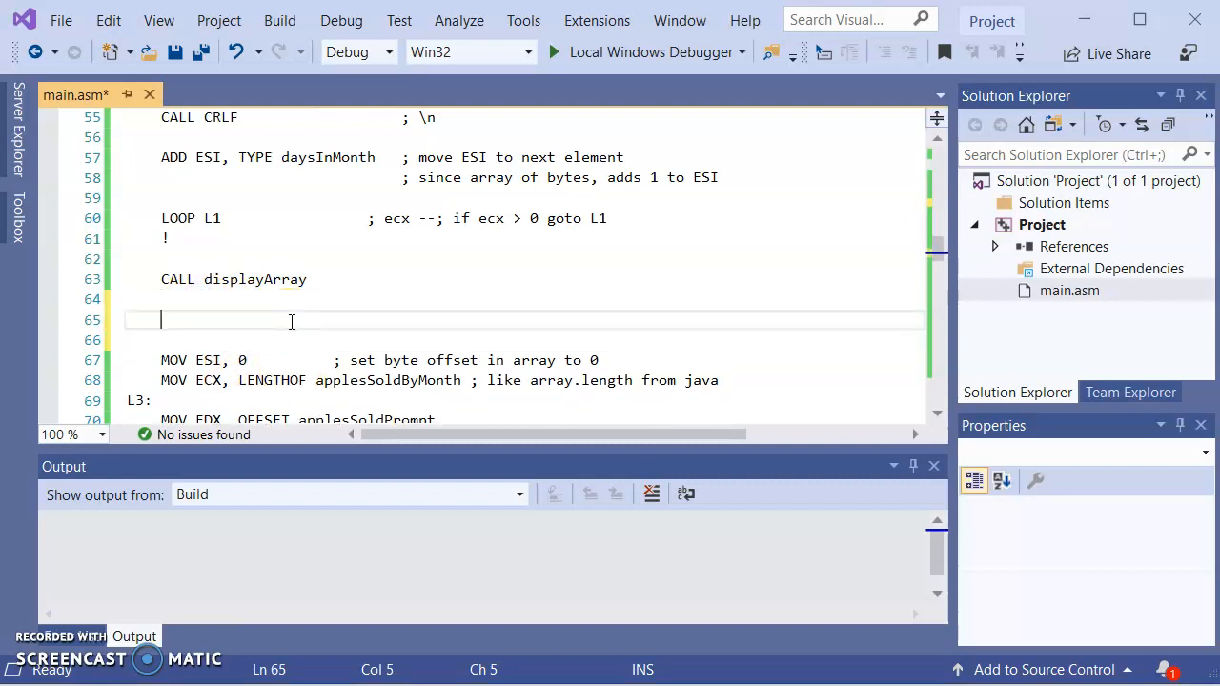
pyautogui.write('COMMENT')
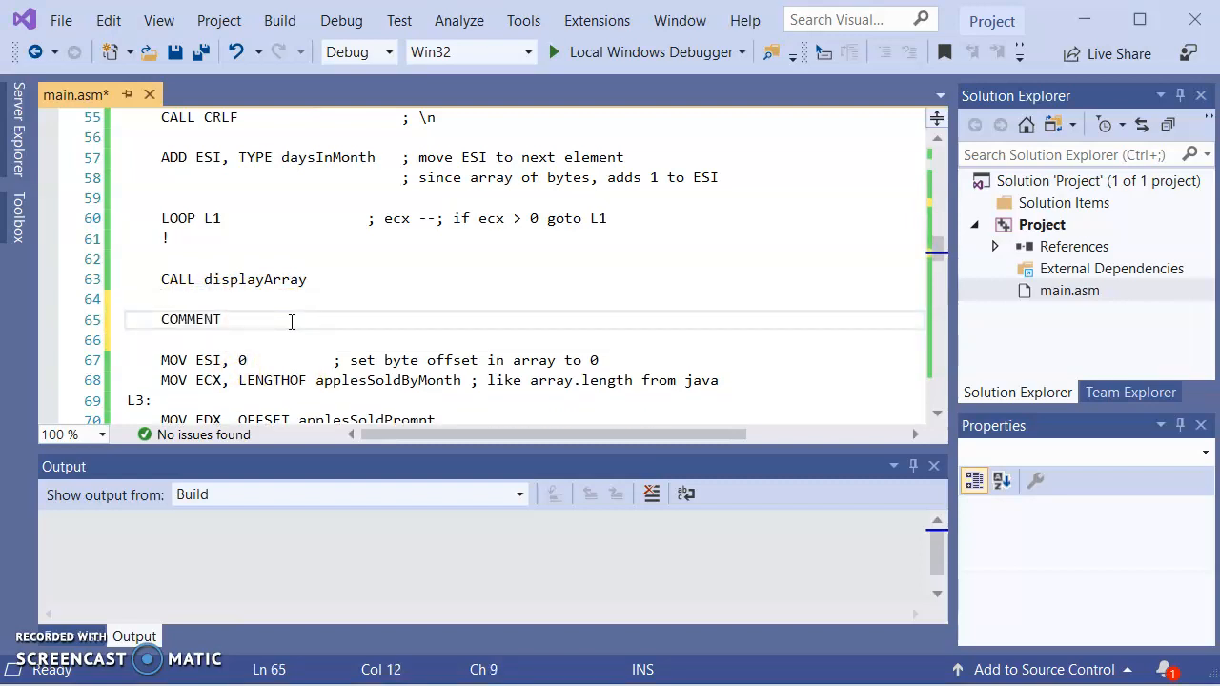
pyautogui.write('!')
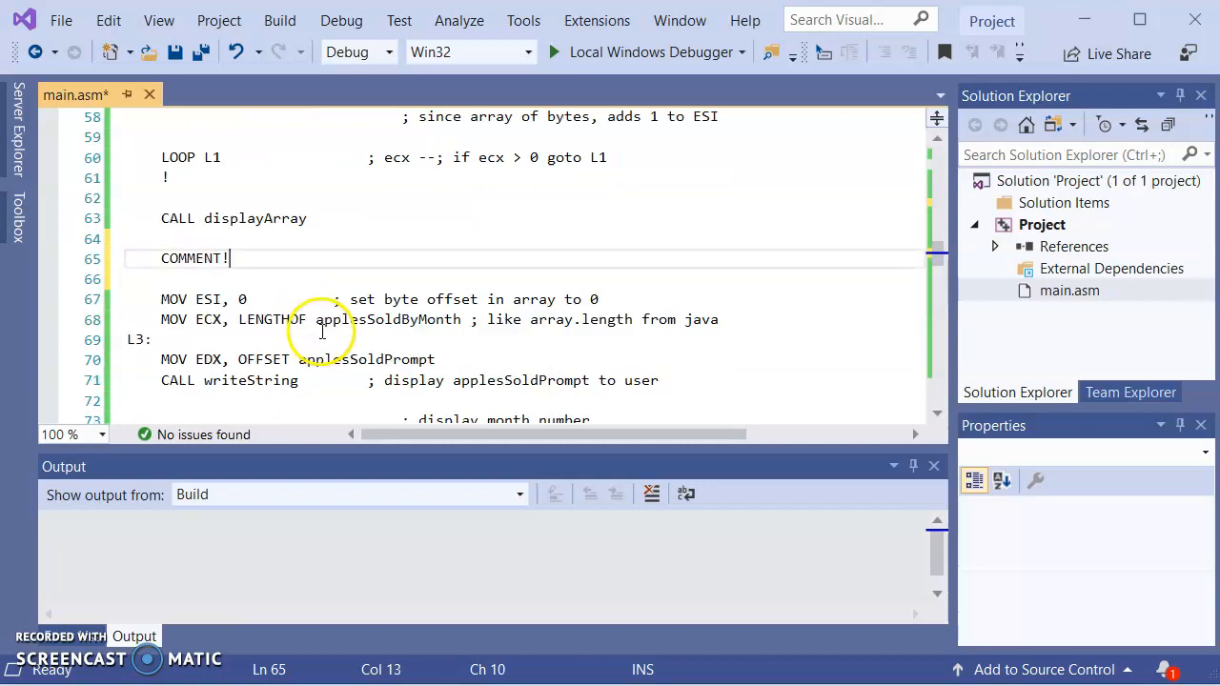
pyautogui.scroll(-3)
pyautogui.write('; code')
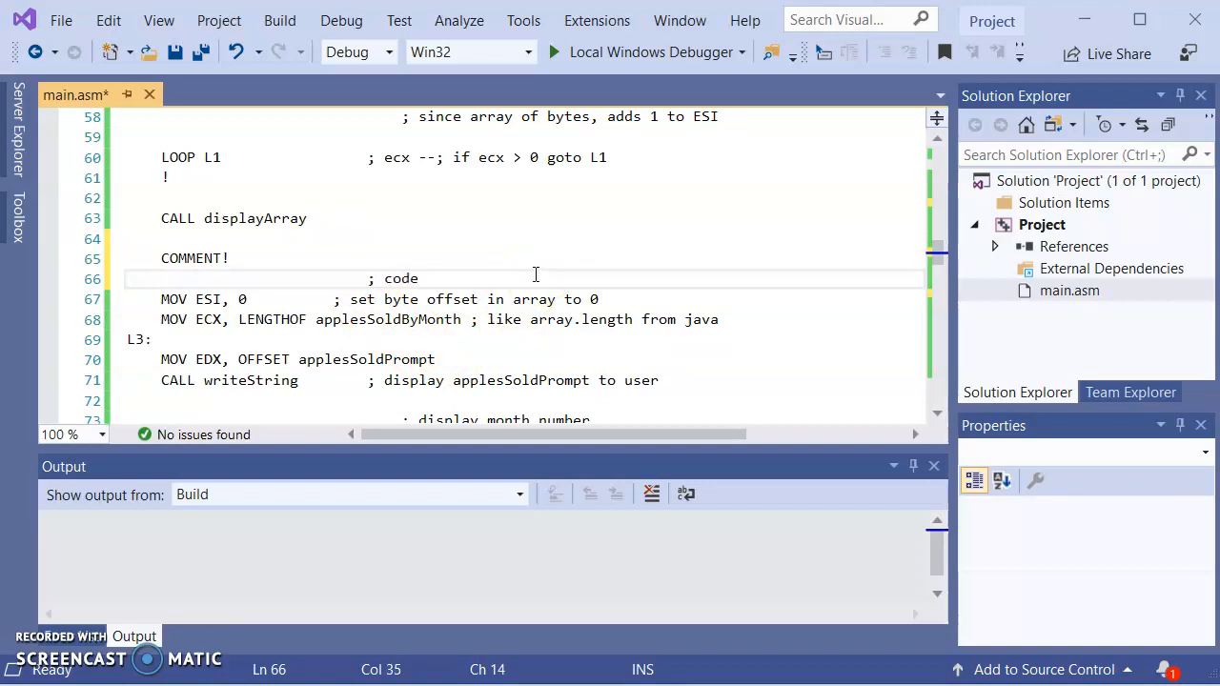
pyautogui.write('top get array from user')
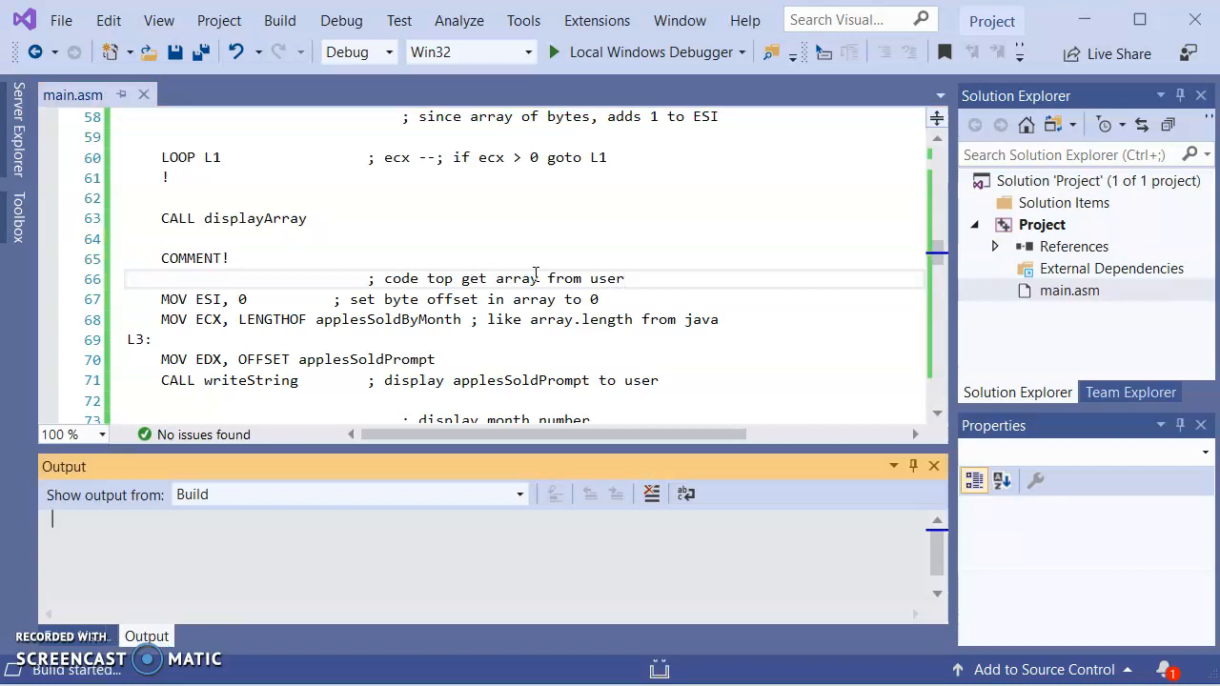
# - Add CALL randomize atop main, commented ''logically' stirs the pot for random number'
pyautogui.click(552, 52)
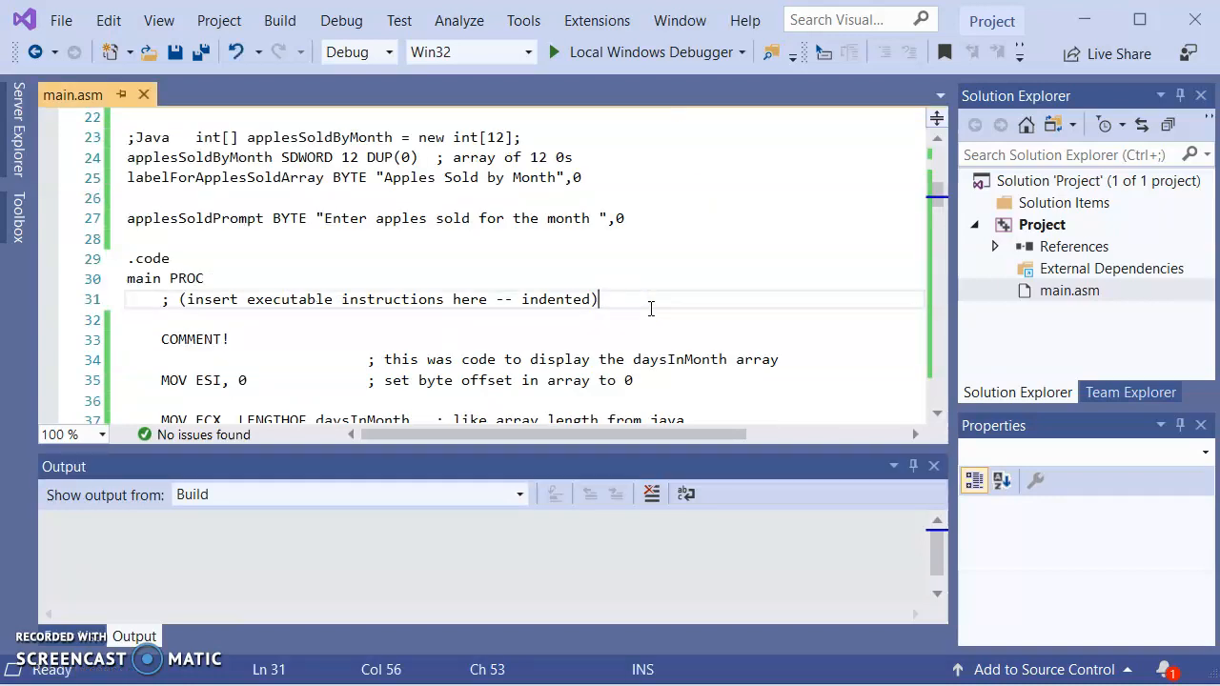
pyautogui.press('enter')
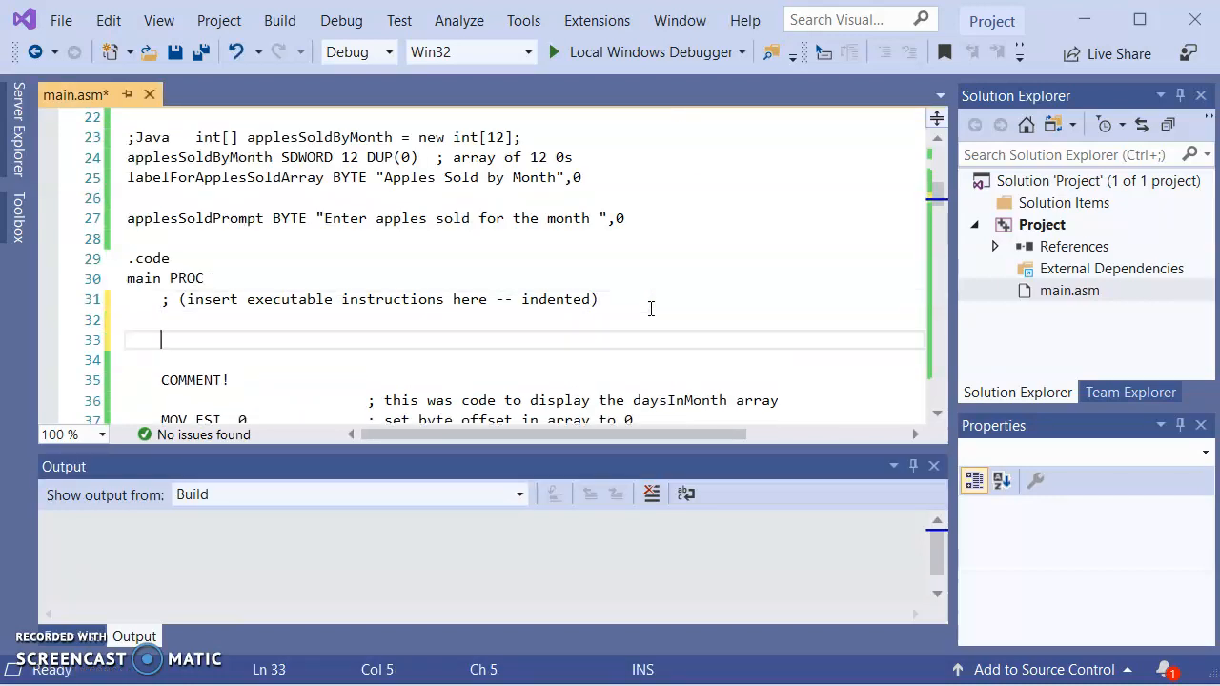
pyautogui.write('CALL rad')
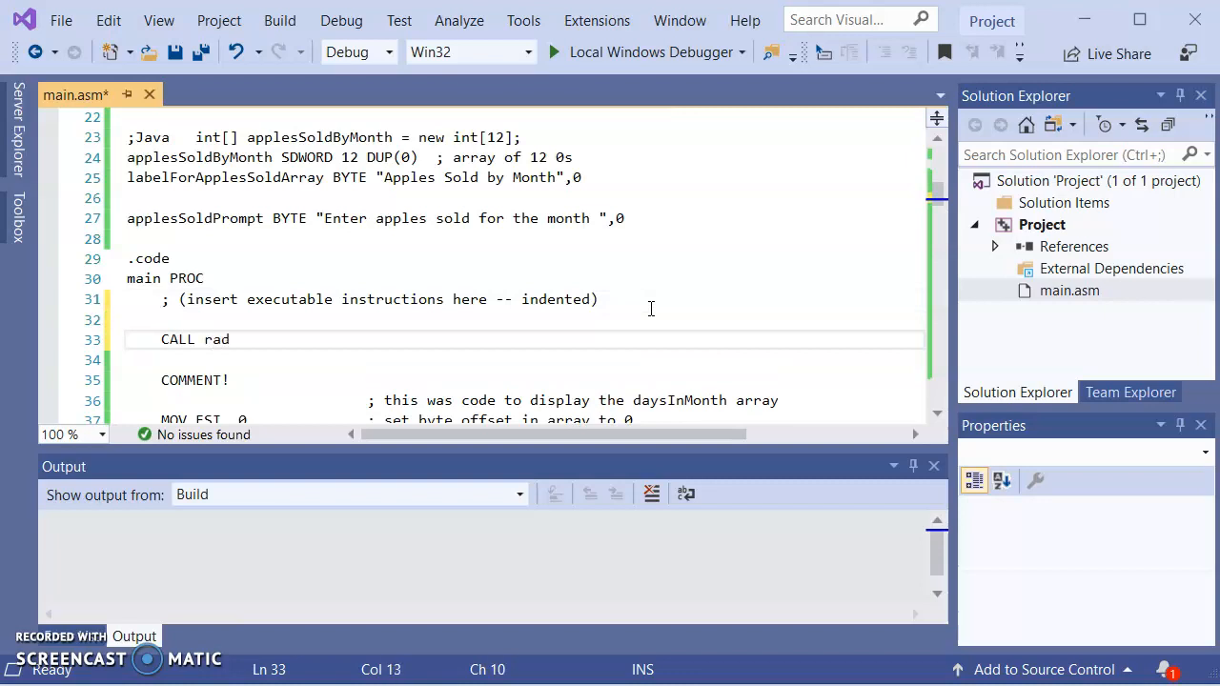
pyautogui.write('omize')
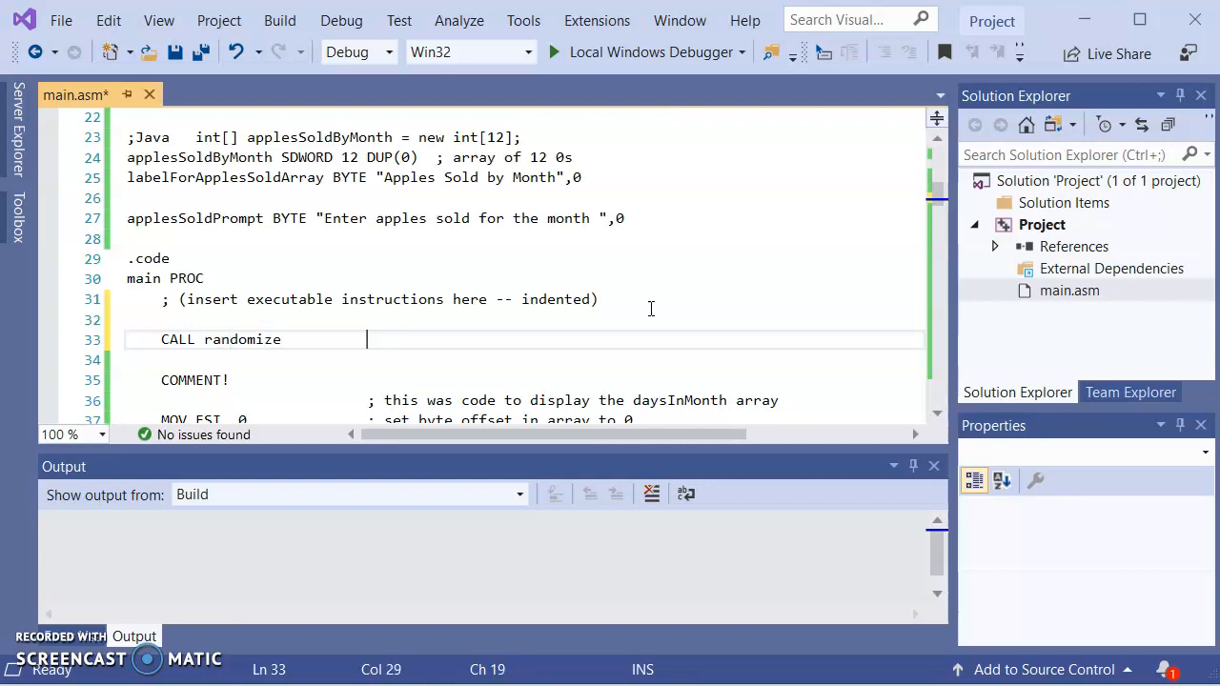
pyautogui.write(';')
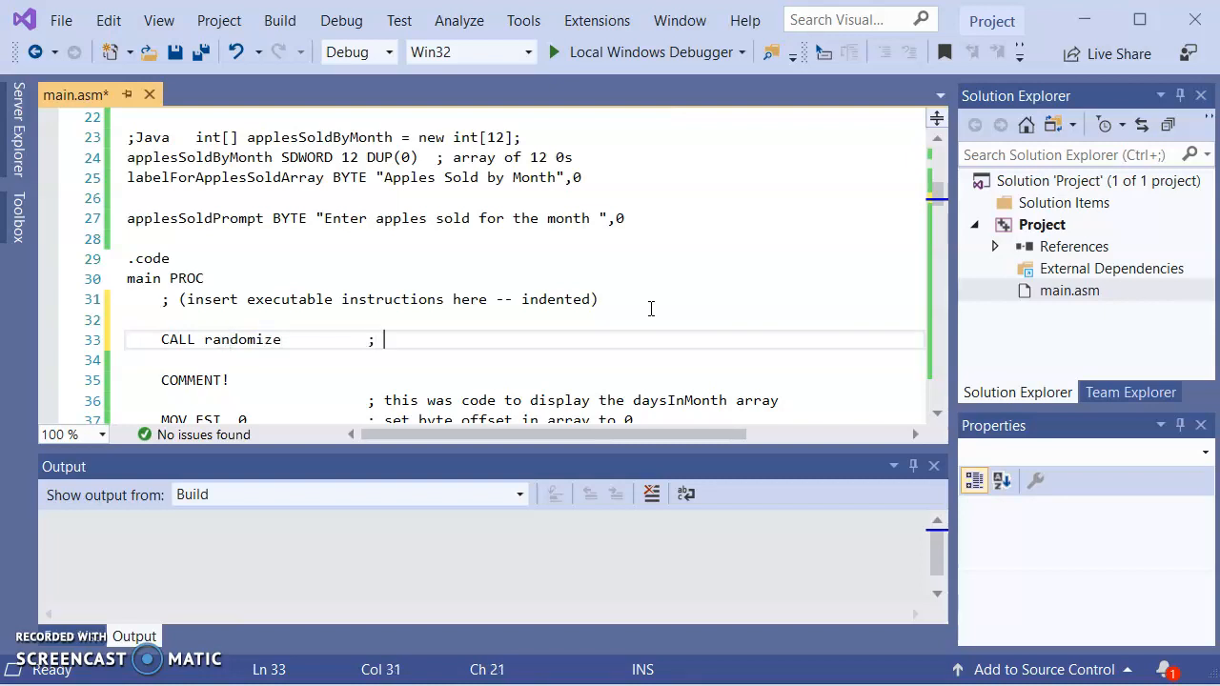
pyautogui.write("'lo")
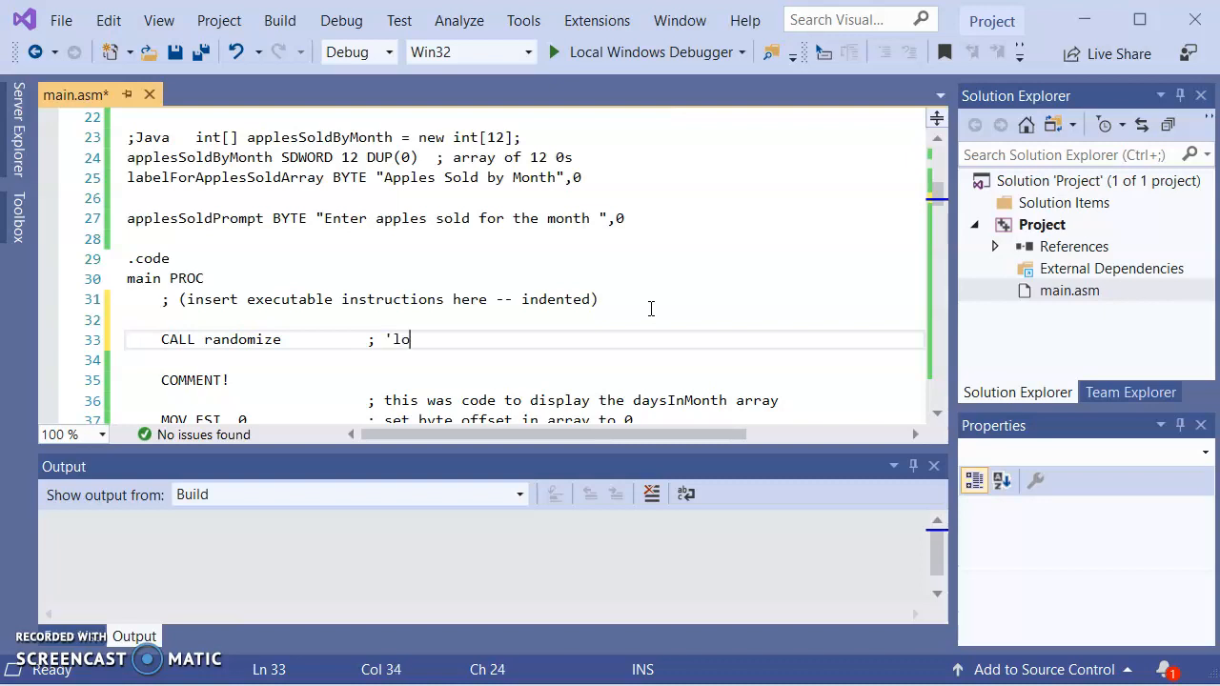
pyautogui.write("gically' st")
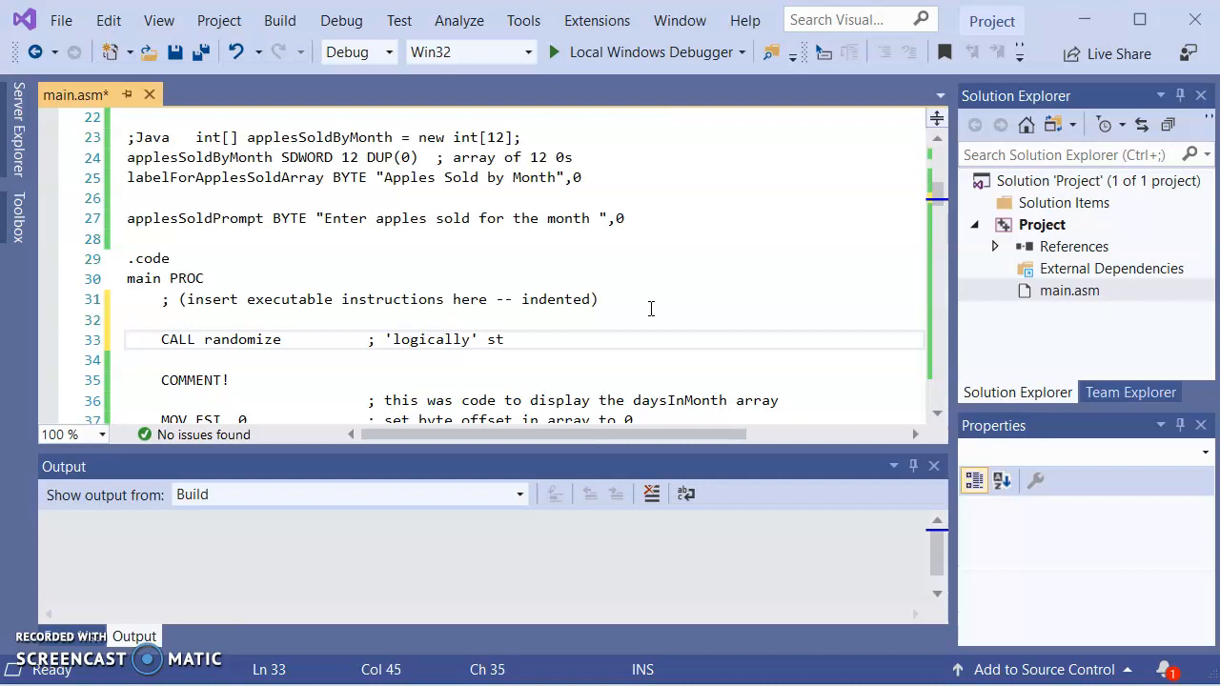
pyautogui.write('irs the pot for random nu')
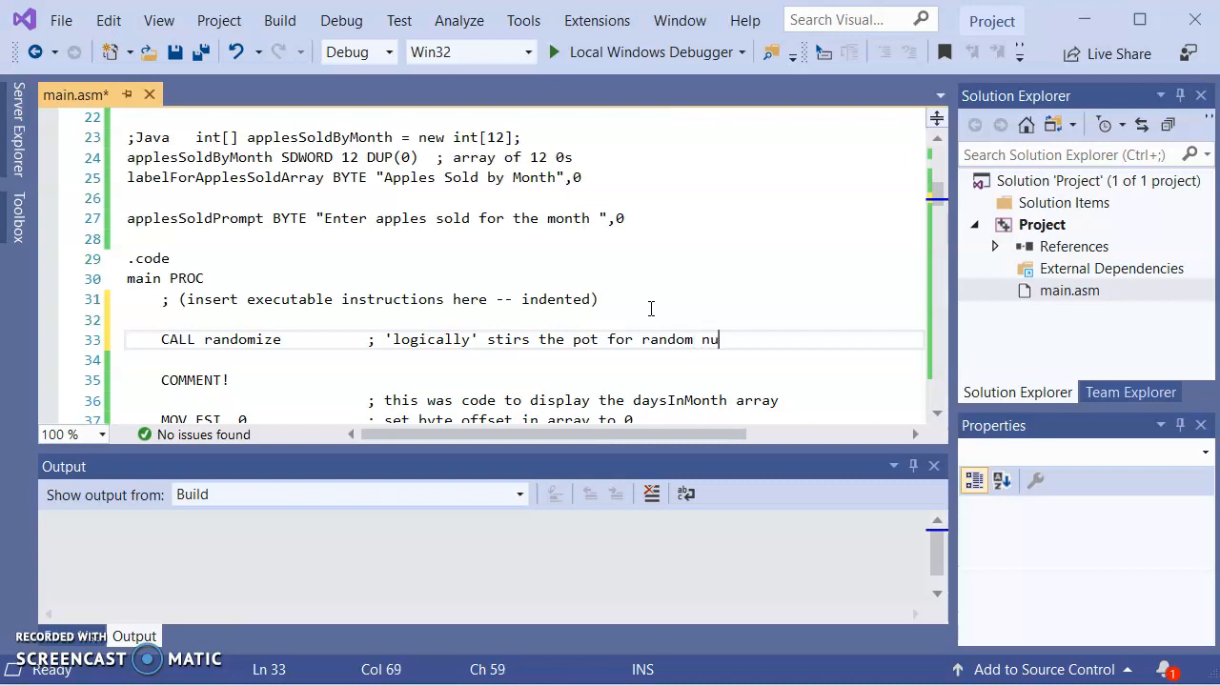
pyautogui.write('mber')
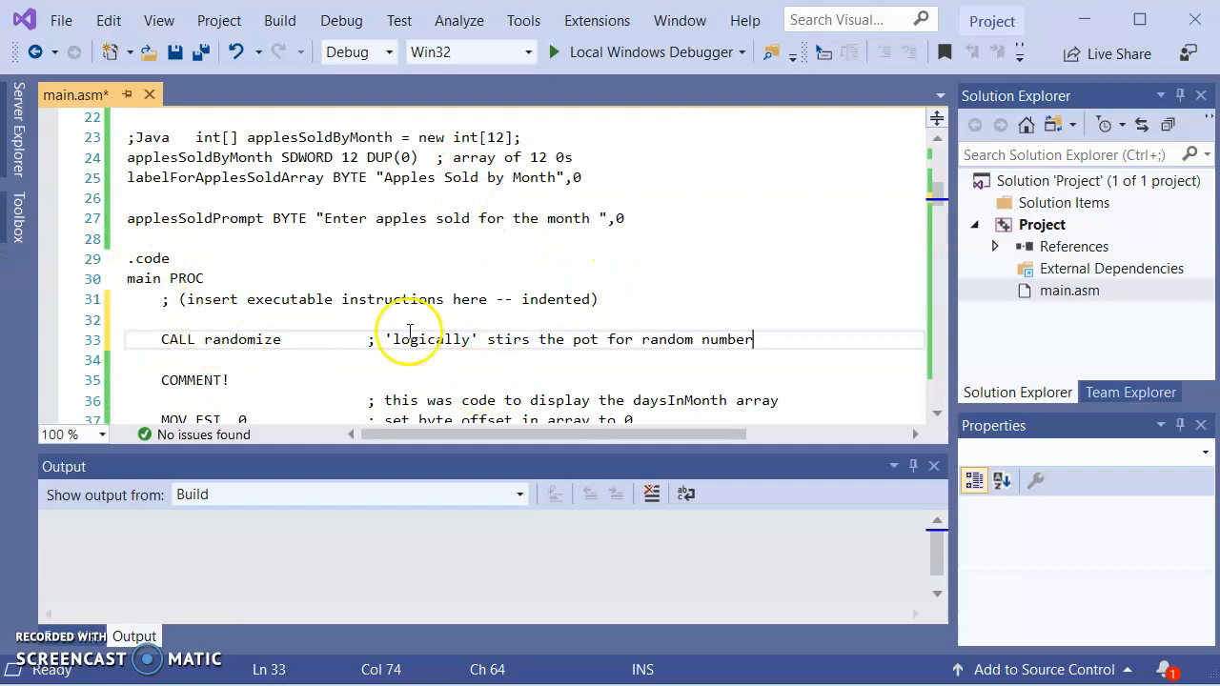
# - Fix the typo in the get-array comment and select the input loop's array setup lines
pyautogui.scroll(-3)
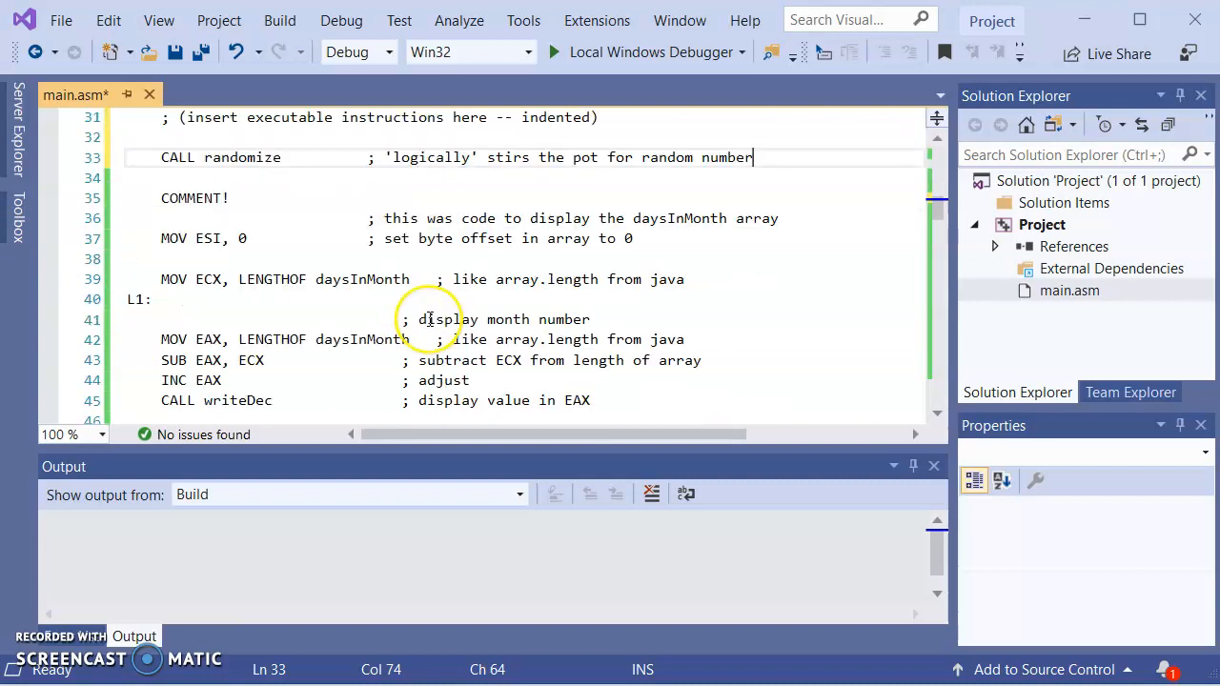
pyautogui.scroll(-3)
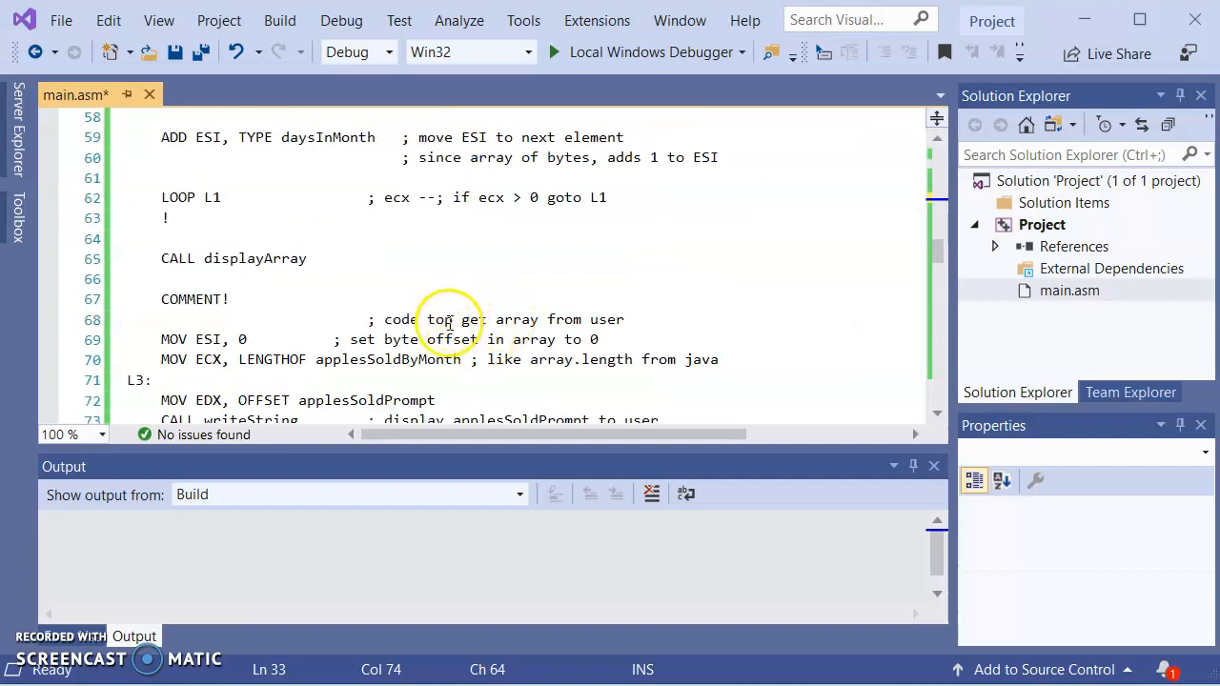
pyautogui.click(444, 319)
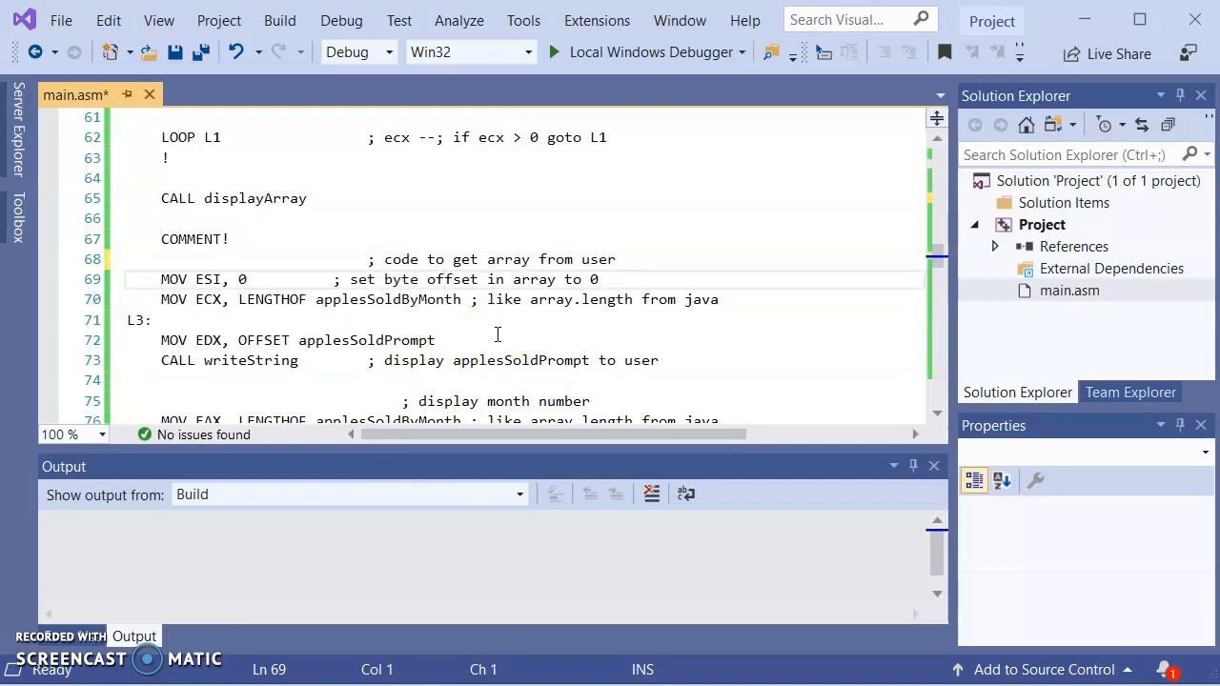
pyautogui.moveTo(161, 279); pyautogui.dragTo(162, 320)
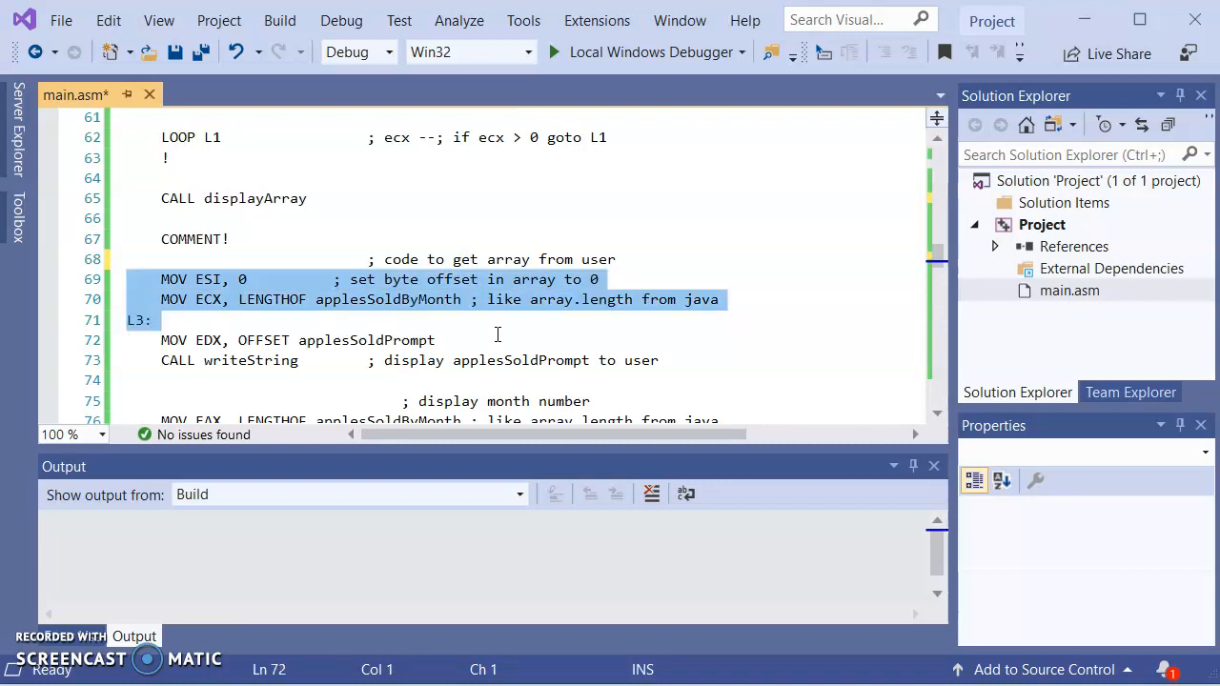
pyautogui.scroll(-3)
pyautogui.write('!')
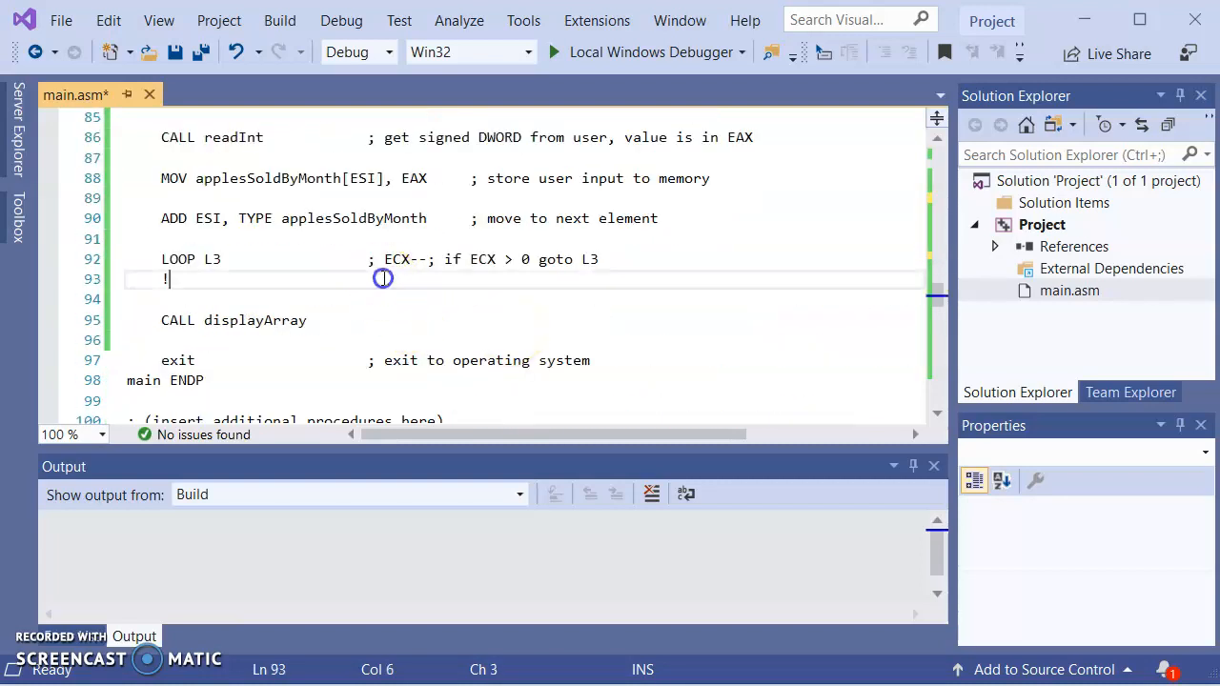
# - Add the comment '; load array with random numbers' after the commented-out block
pyautogui.press('enter')
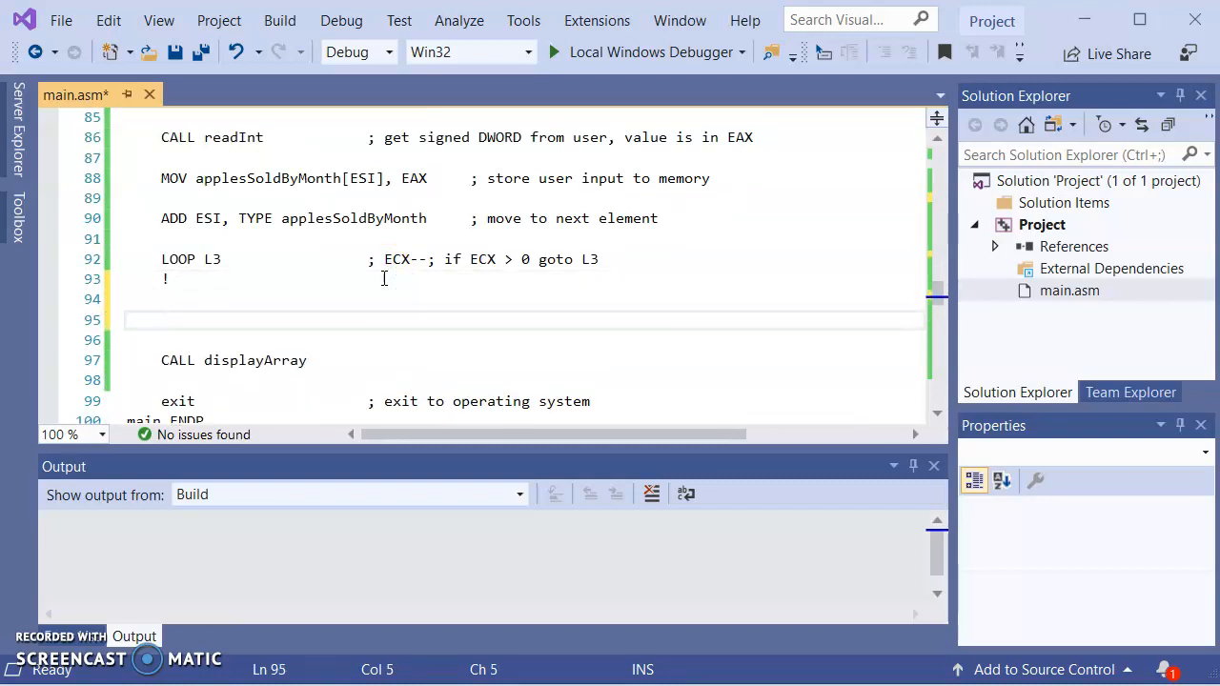
pyautogui.write('; load at')
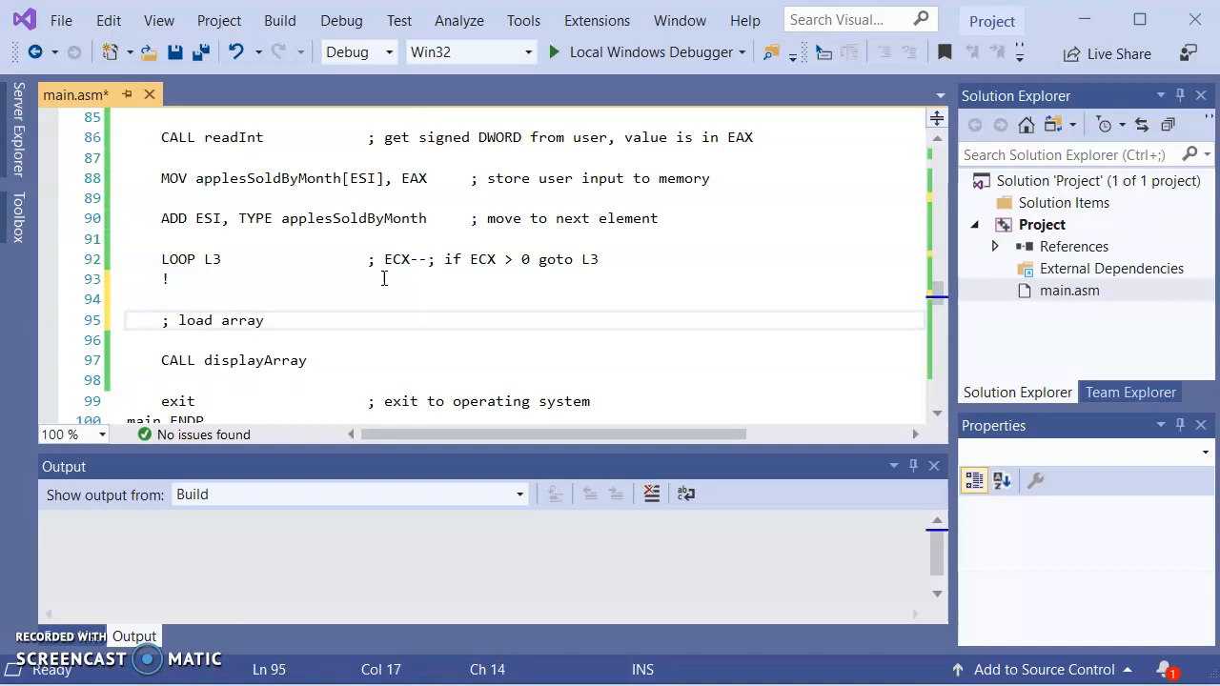
pyautogui.write('with random numbers')
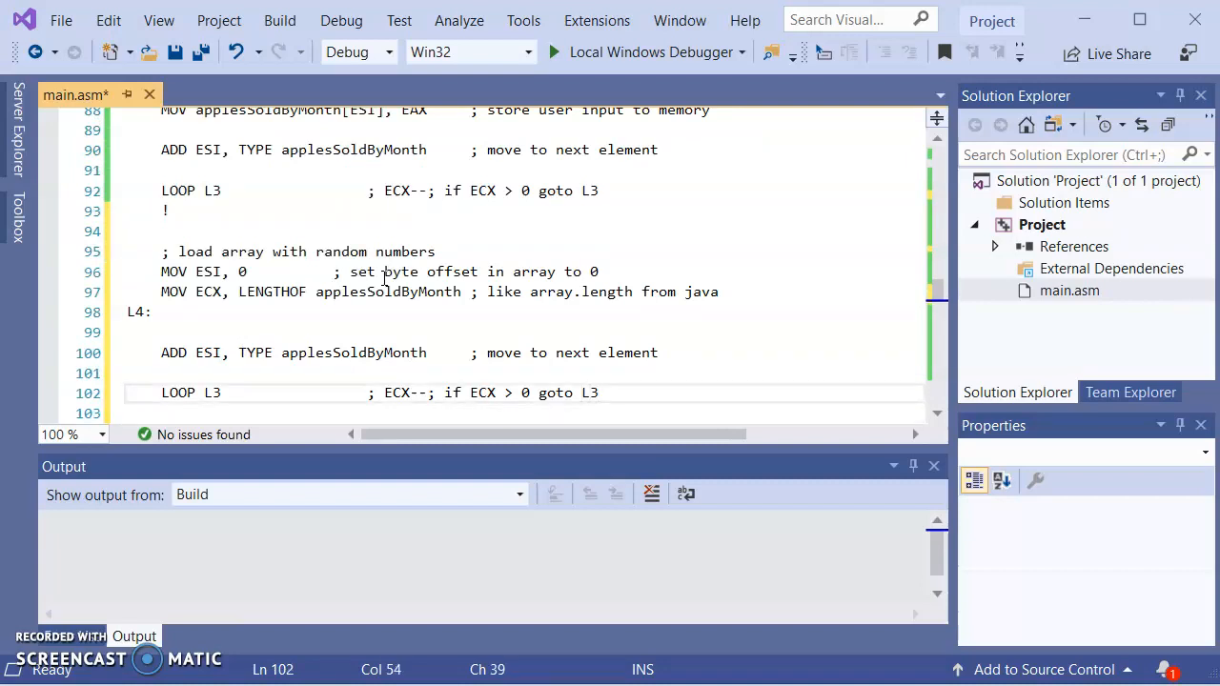
# - Under L4, add '; generate random number' and MOV EAX, 100 commented 'prepare EAX for randomRange'
pyautogui.click(591, 393)
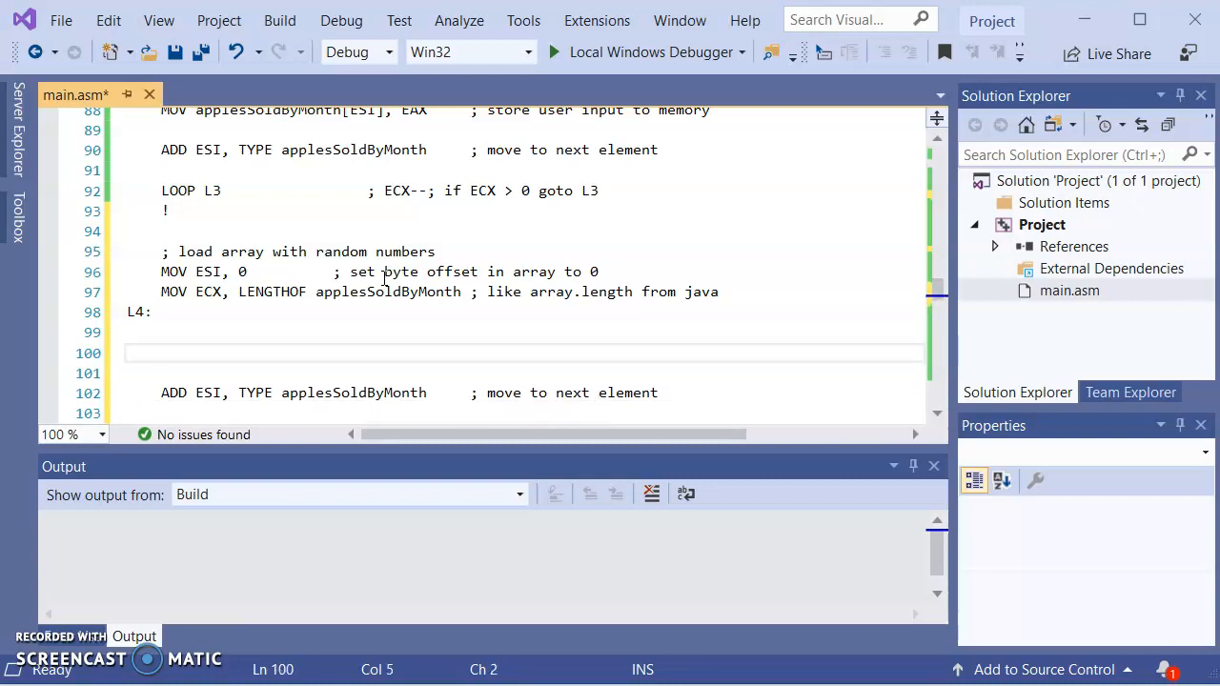
pyautogui.write('; generate a ra')
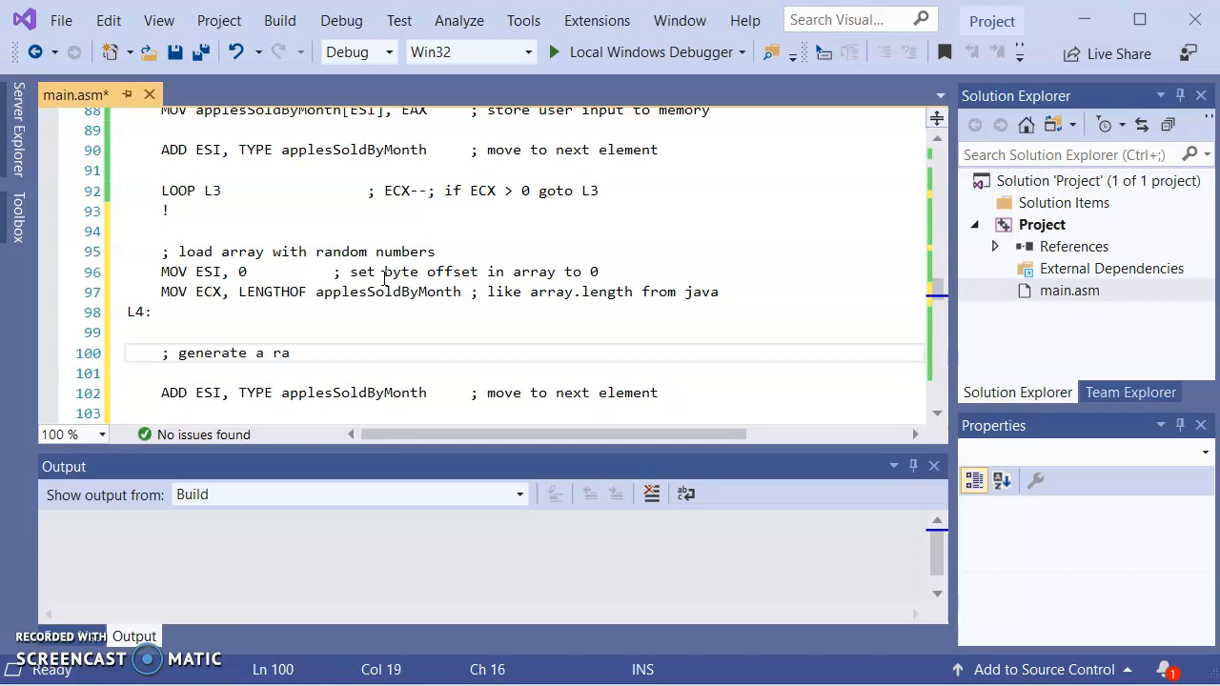
pyautogui.write('ndom numbe')
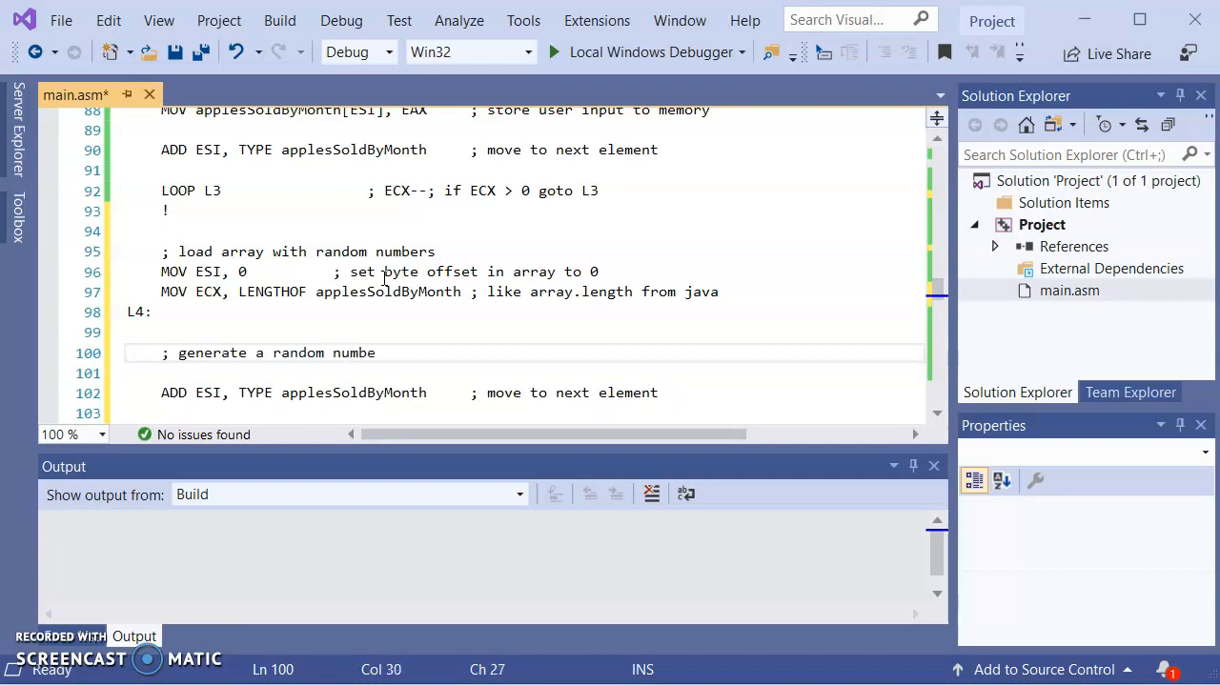
pyautogui.write('r')
pyautogui.write('; load random number into array')
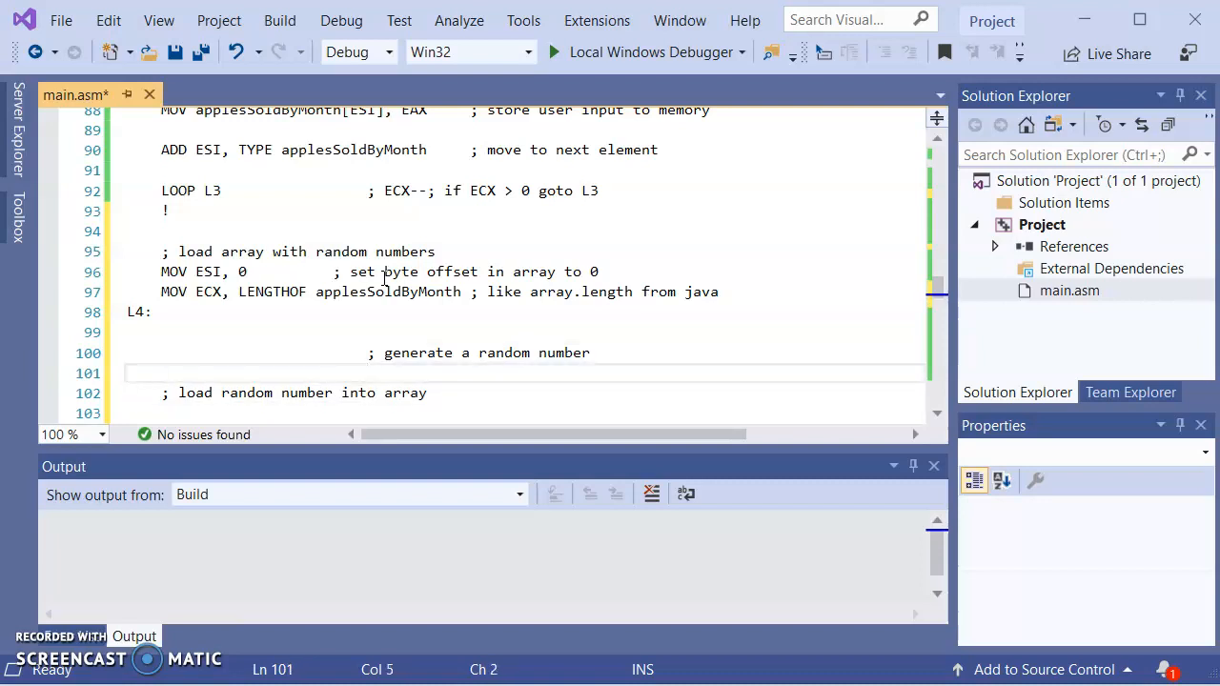
pyautogui.write('MOV EAX,')
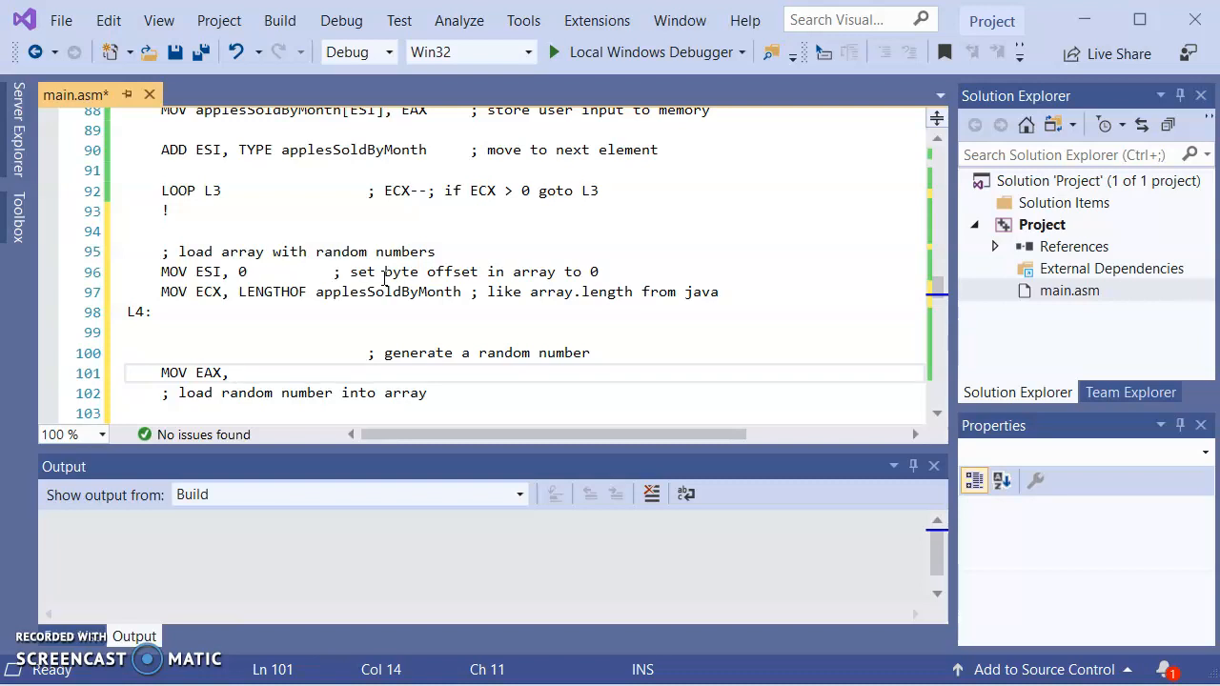
pyautogui.write('100            ;')
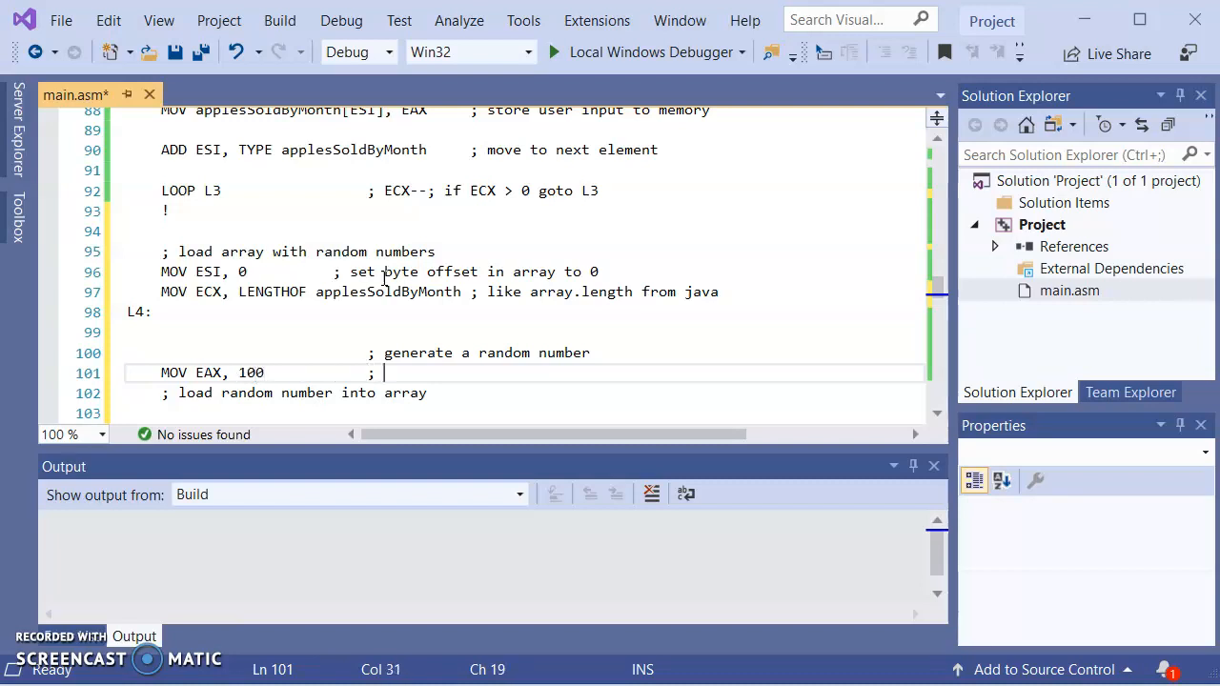
pyautogui.write('prepa')
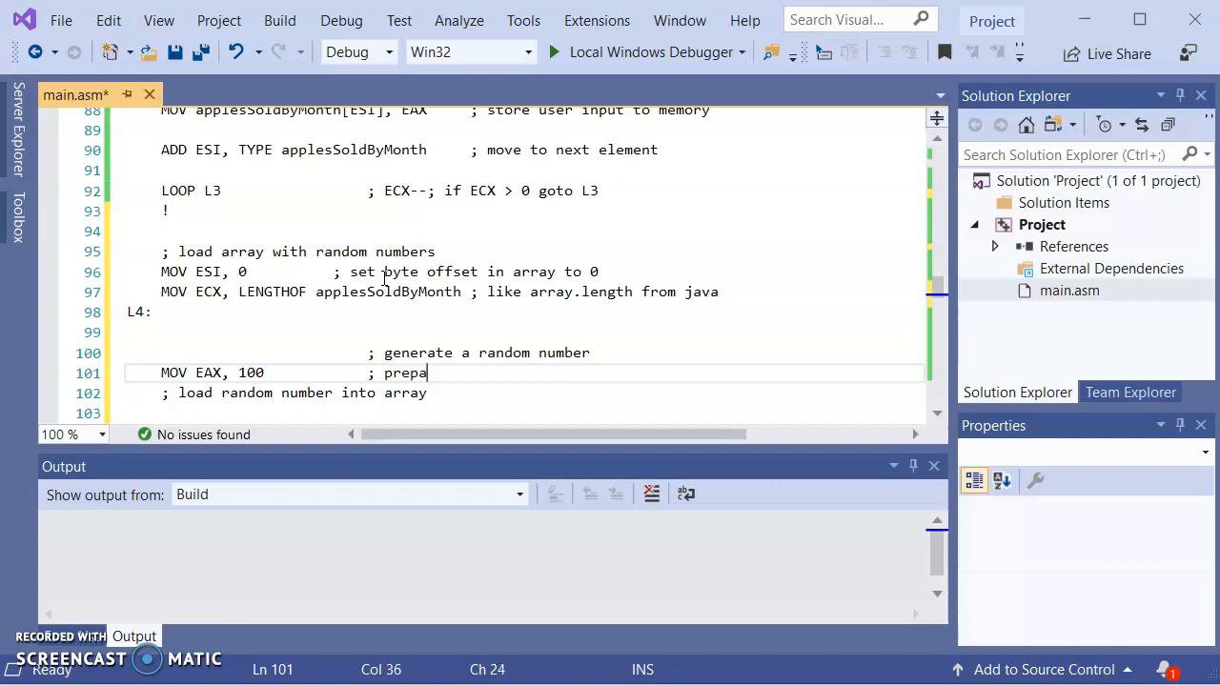
pyautogui.write('re EAX for')
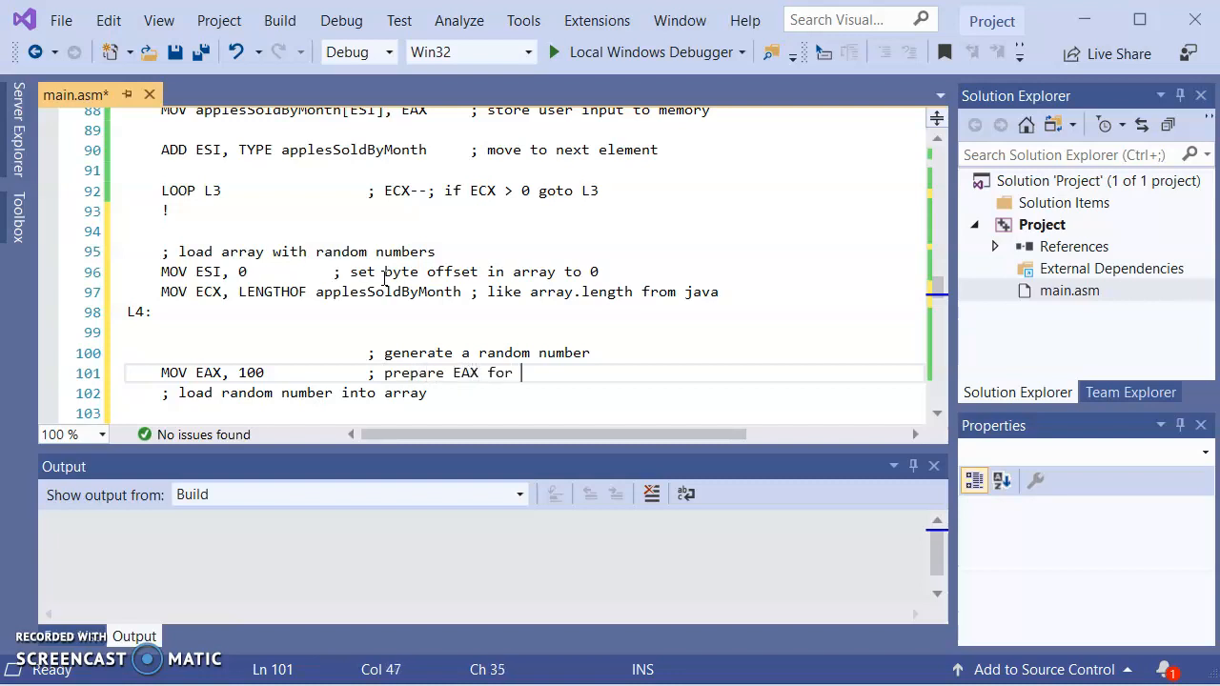
pyautogui.write('r')
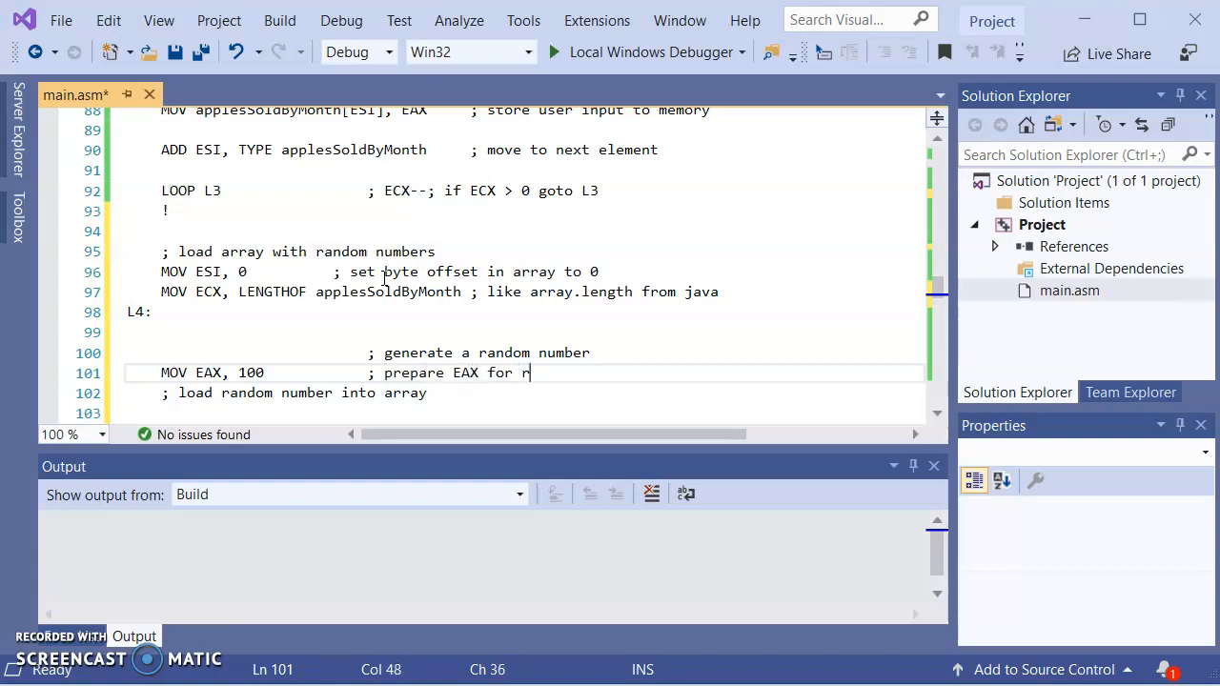
pyautogui.write('andomRange')
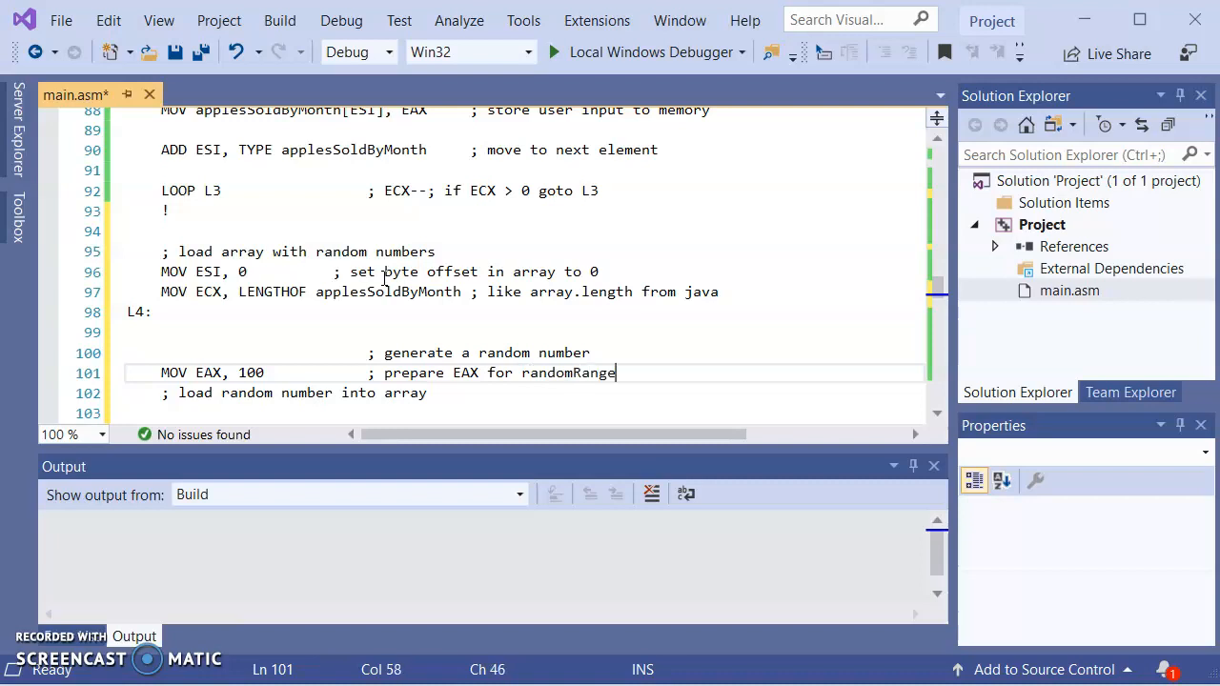
pyautogui.press('enter')
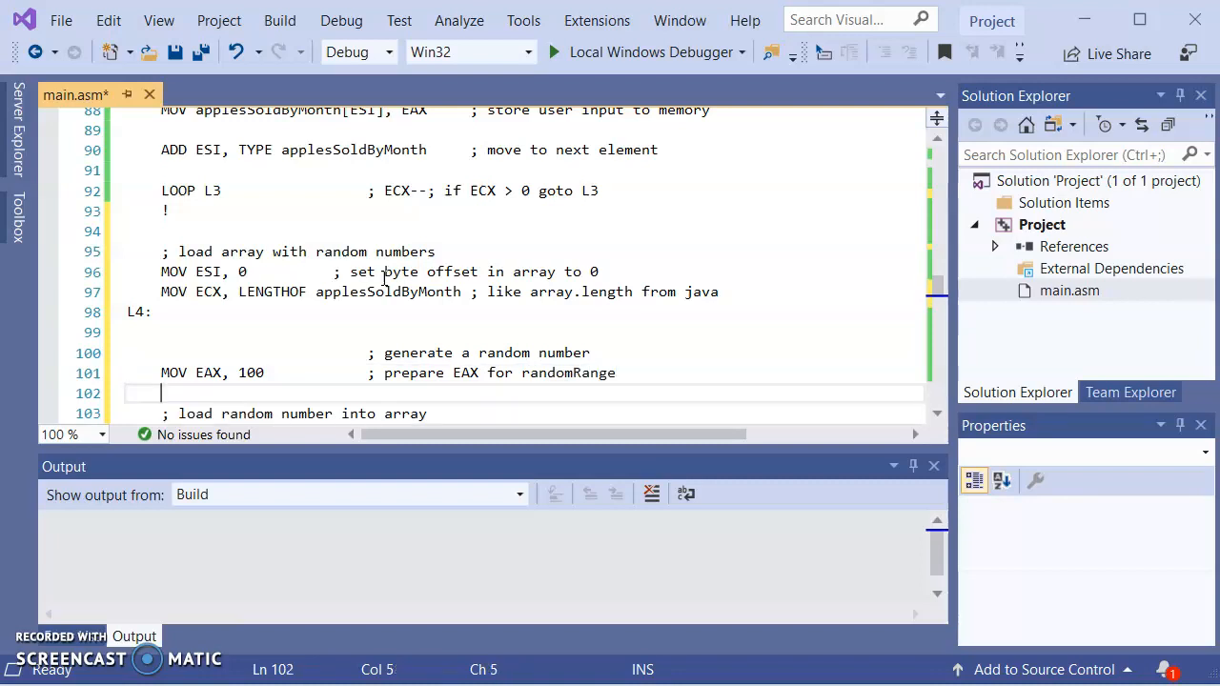
# - Add CALL randomRange commented 'leave in EAX random 0-99'
pyautogui.write('CALL ran')
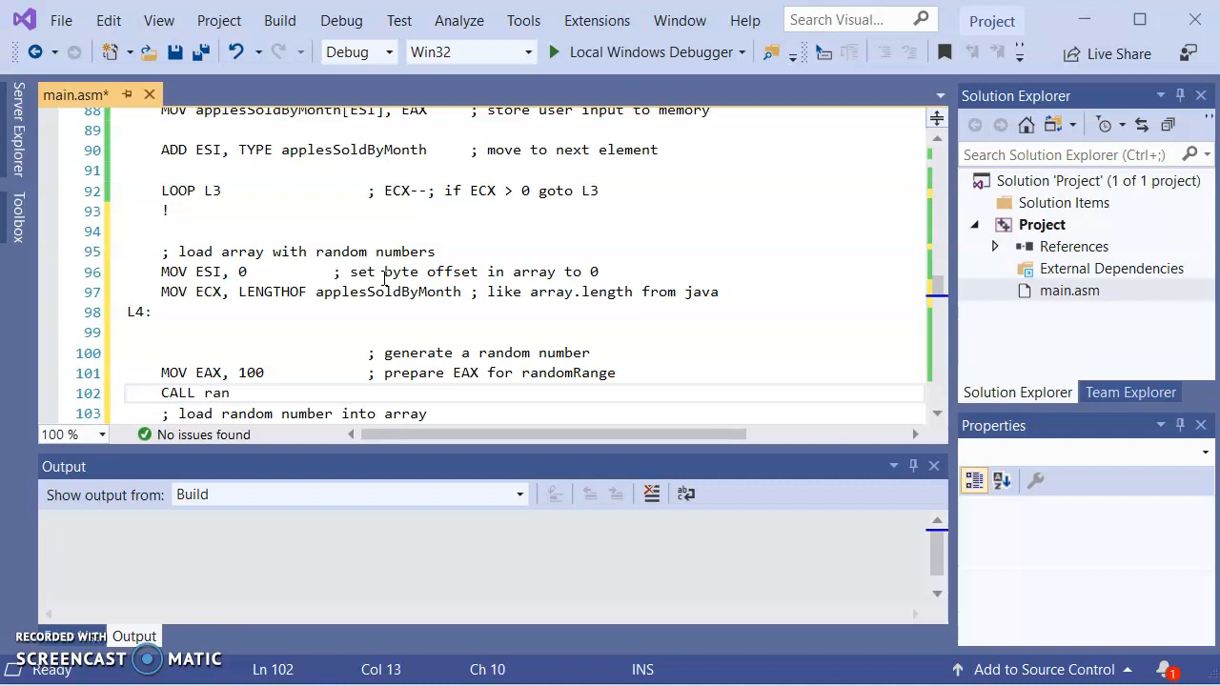
pyautogui.write('dome')
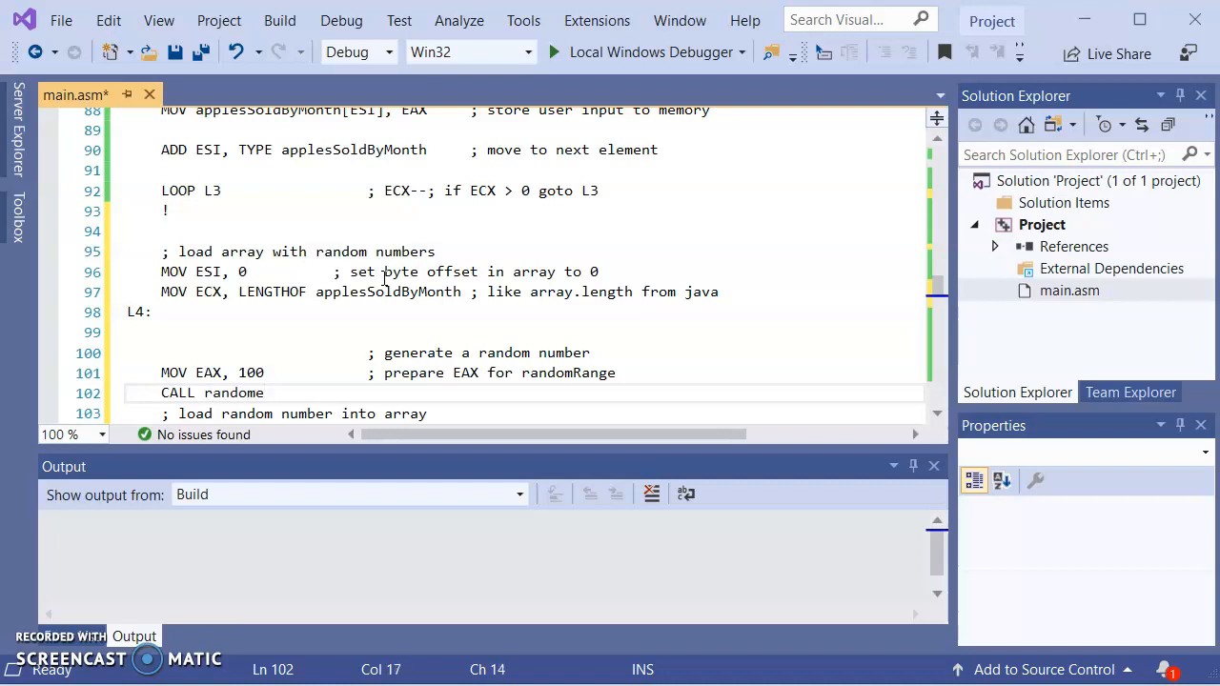
pyautogui.write('Range')
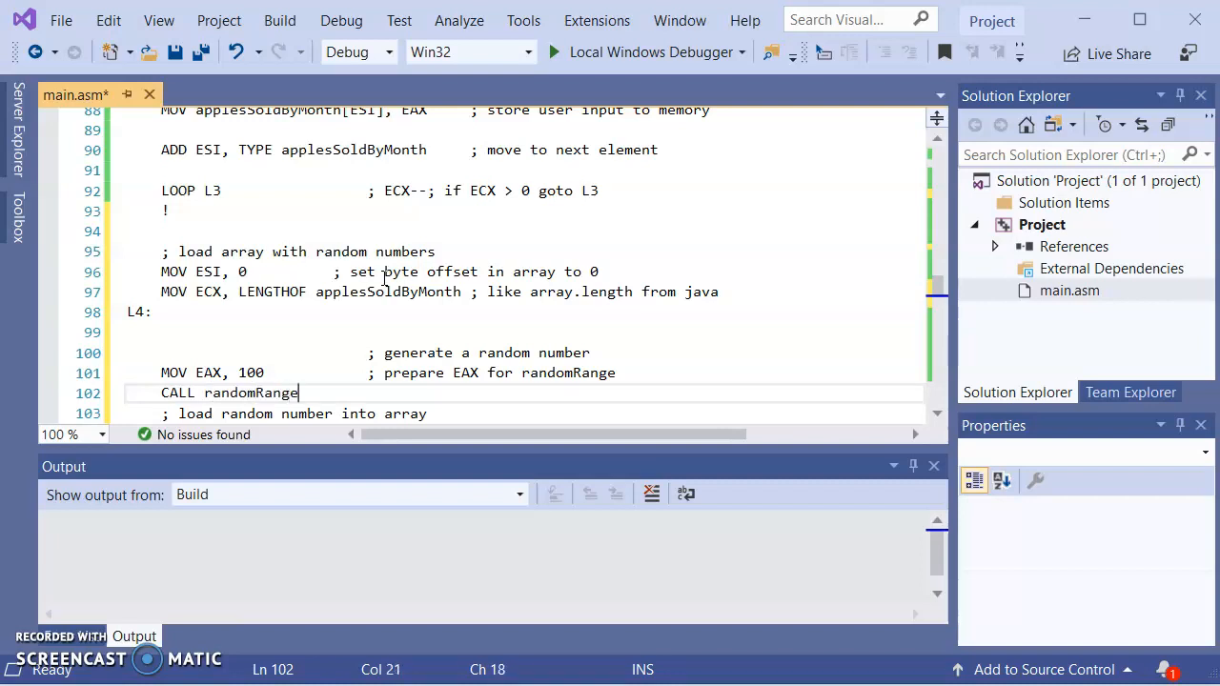
pyautogui.write(';')
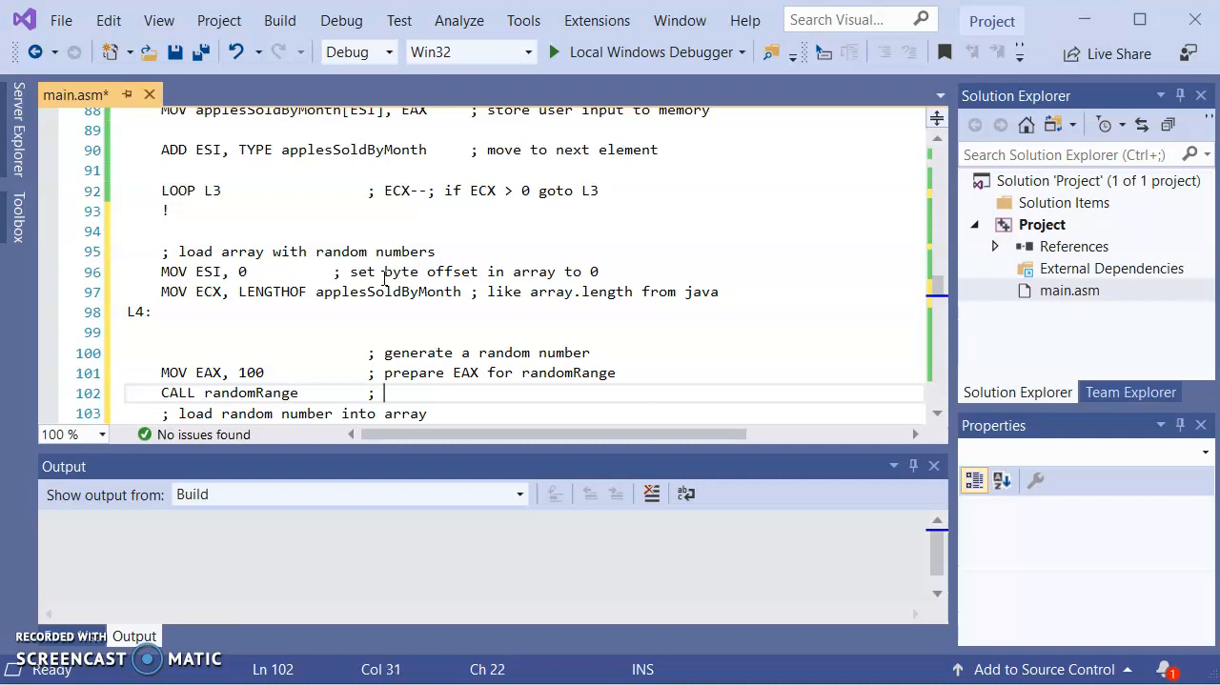
pyautogui.write('leave in')
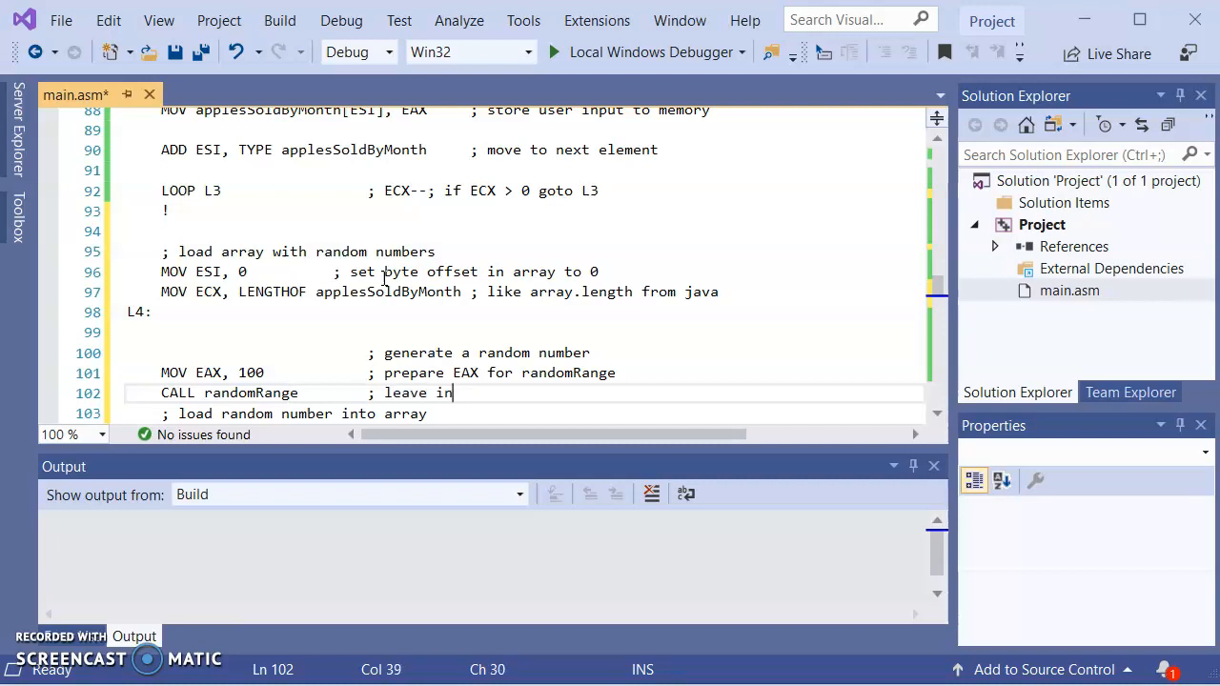
pyautogui.write('EAX r')
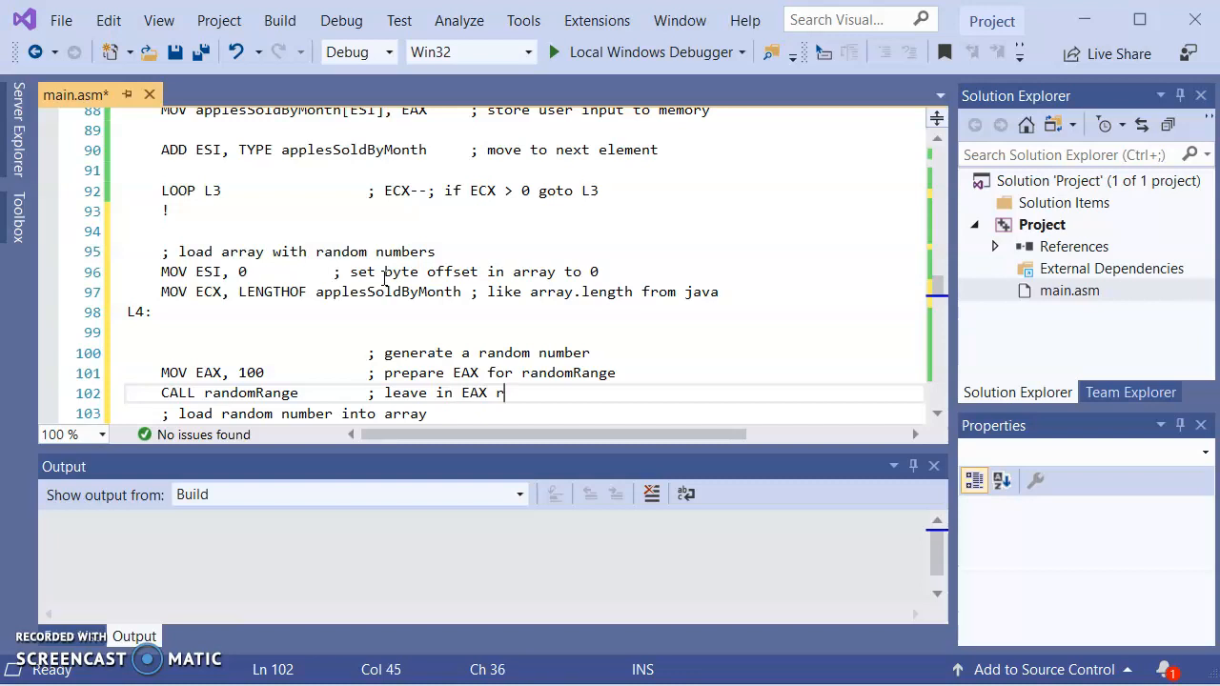
pyautogui.write('andom number')
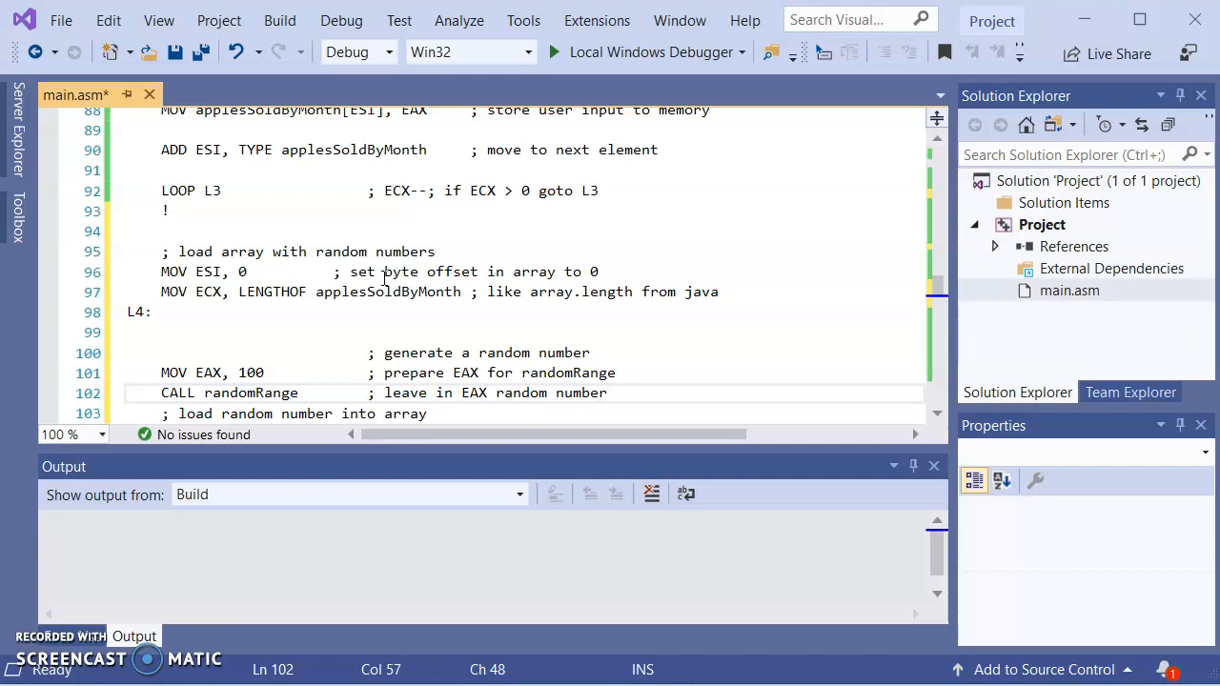
pyautogui.write('0')
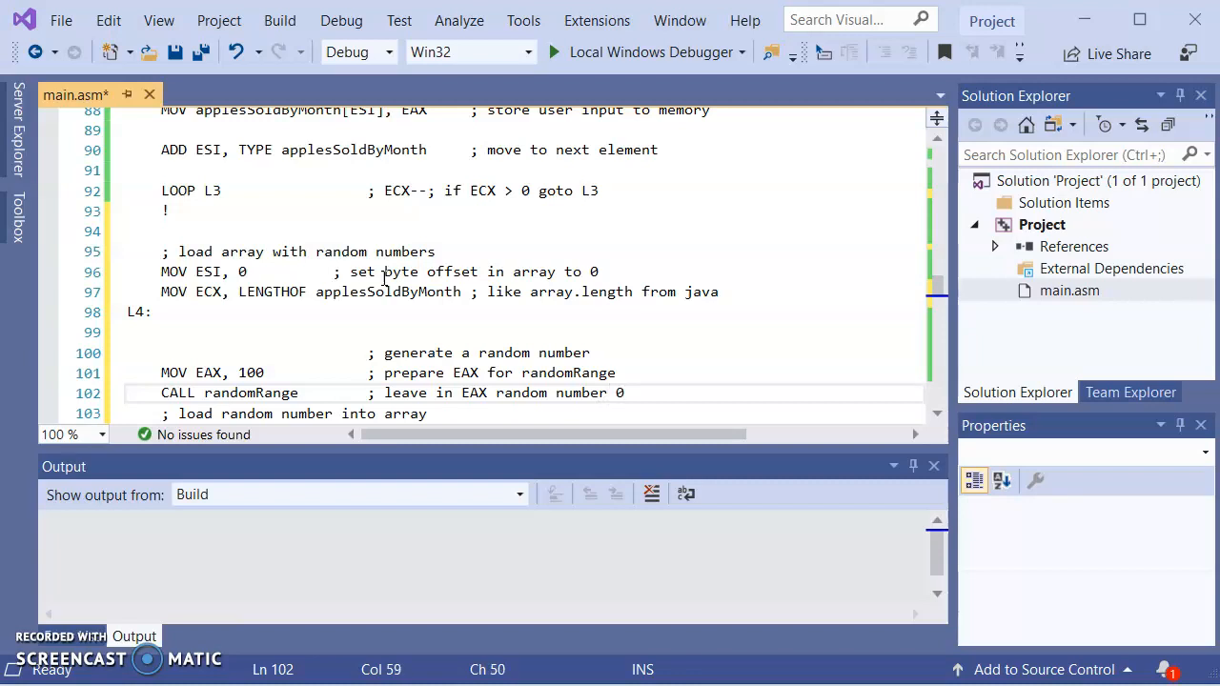
pyautogui.write('--9')
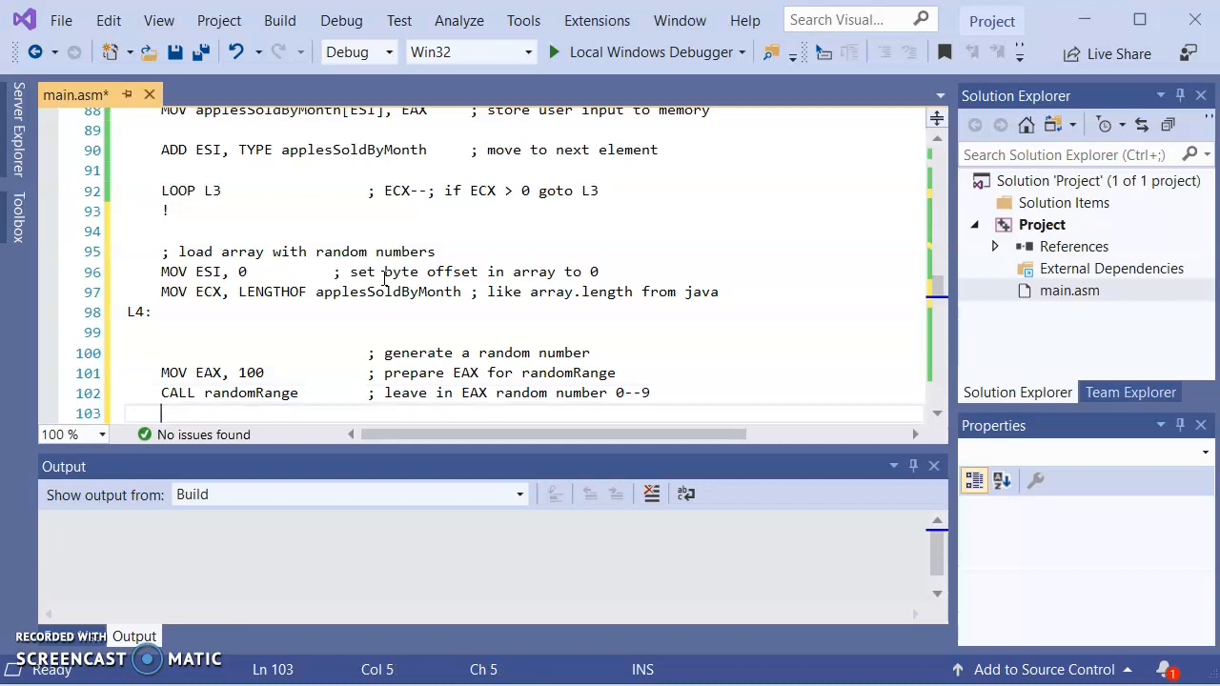
# - Add INC EAX commented as making EAX a value from 1-100
pyautogui.write('INC')
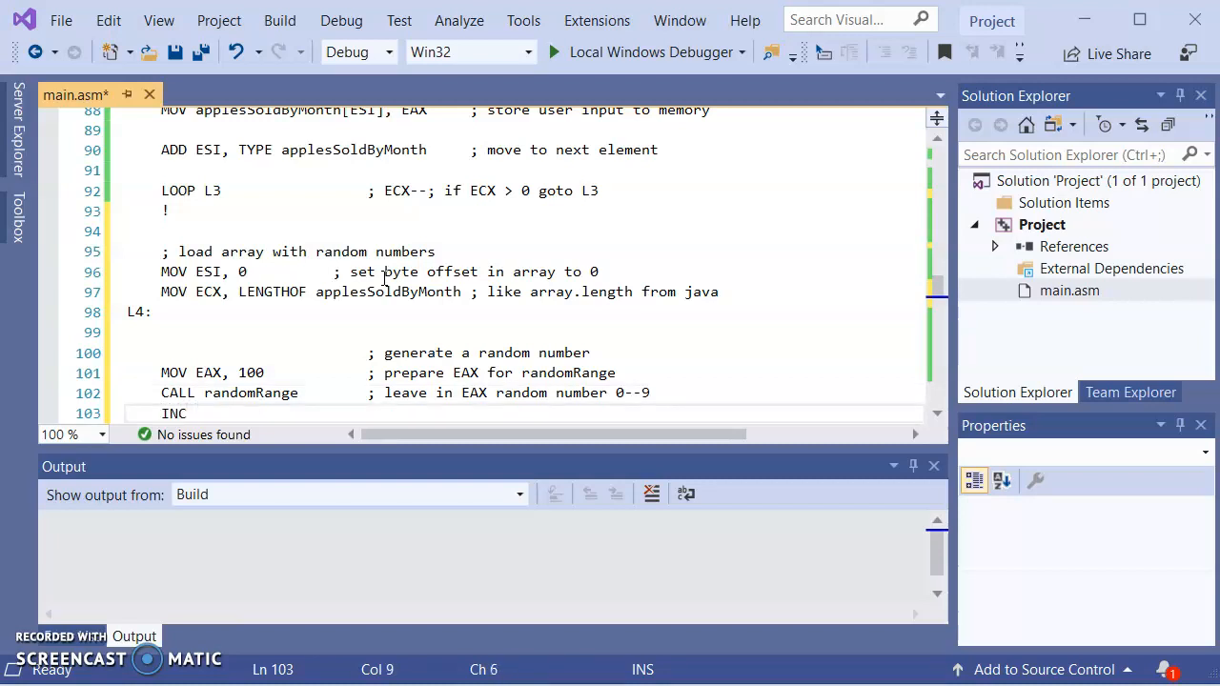
pyautogui.write('EAX                 ;')
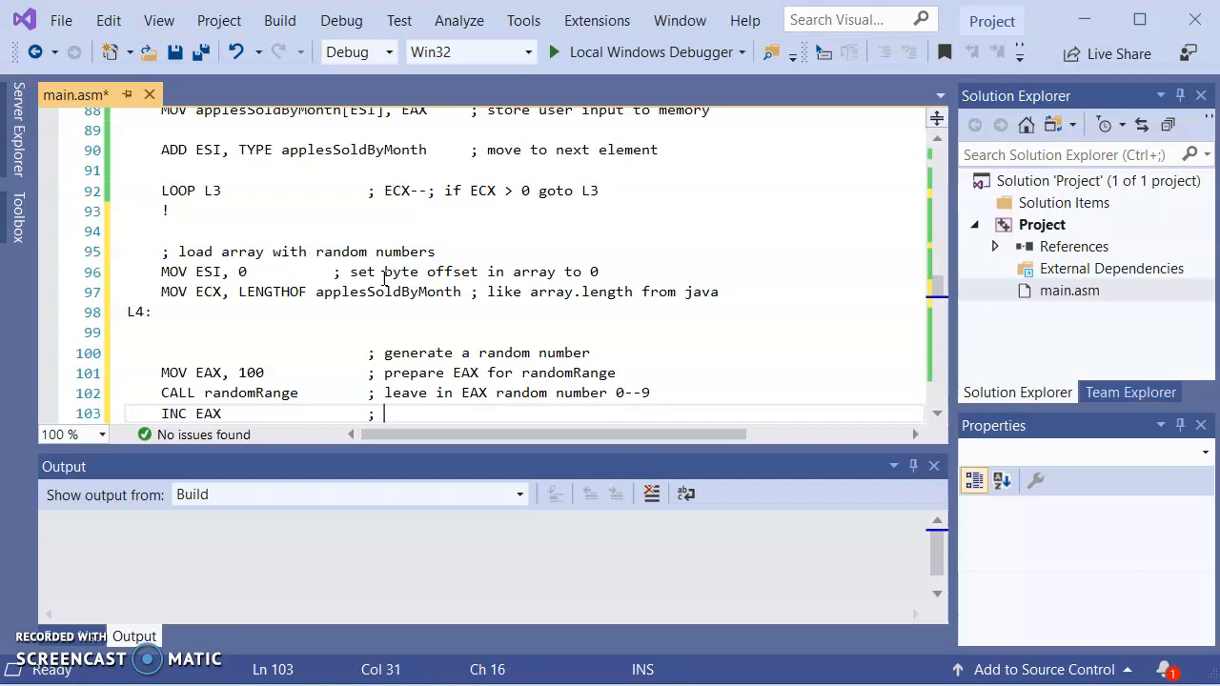
pyautogui.write('EAX now has va')
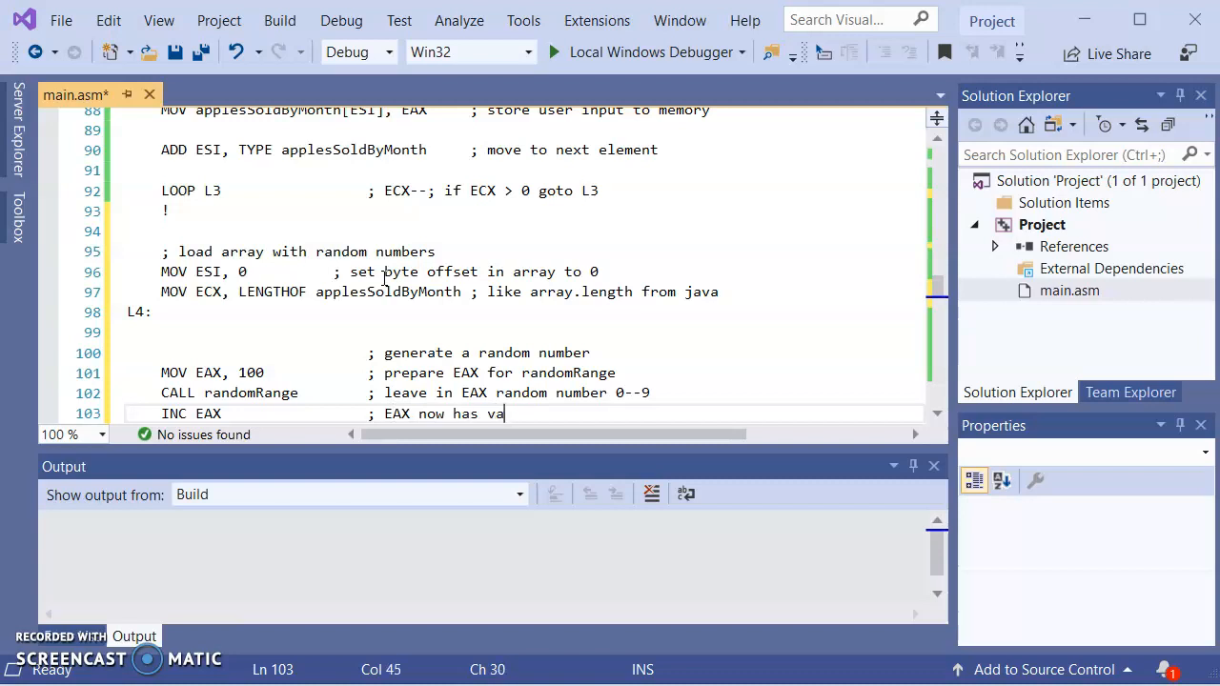
pyautogui.write('lue 1-')
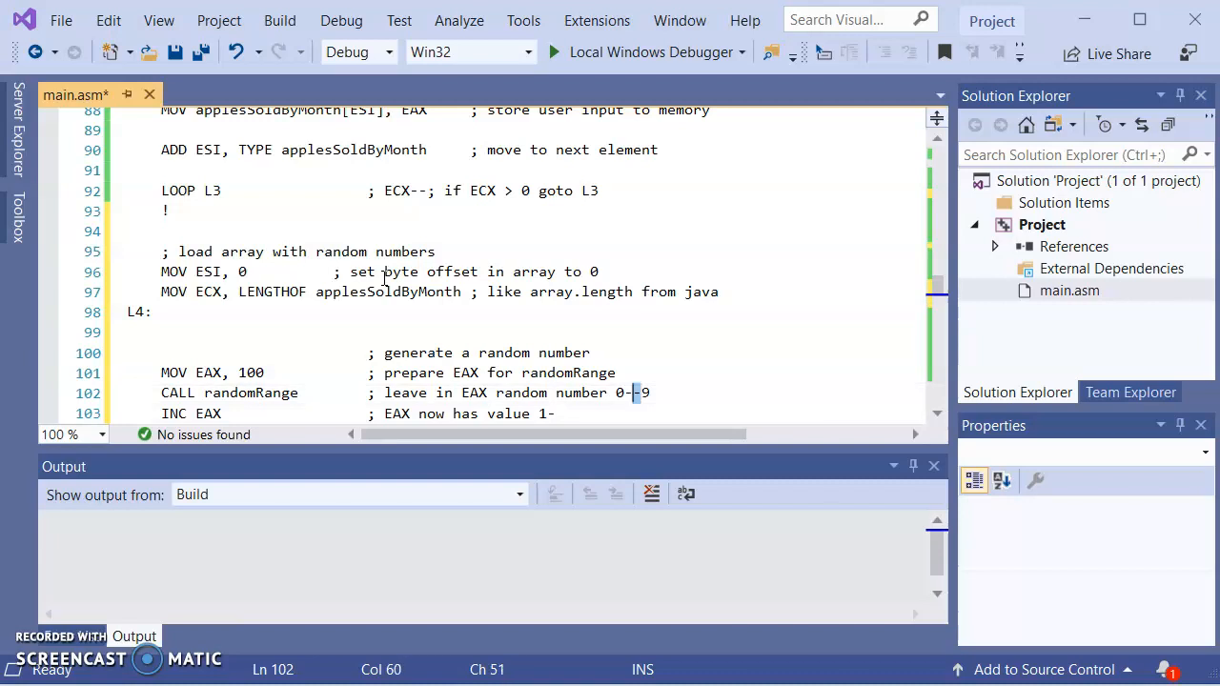
pyautogui.write('9')
pyautogui.write('; load random number into array')
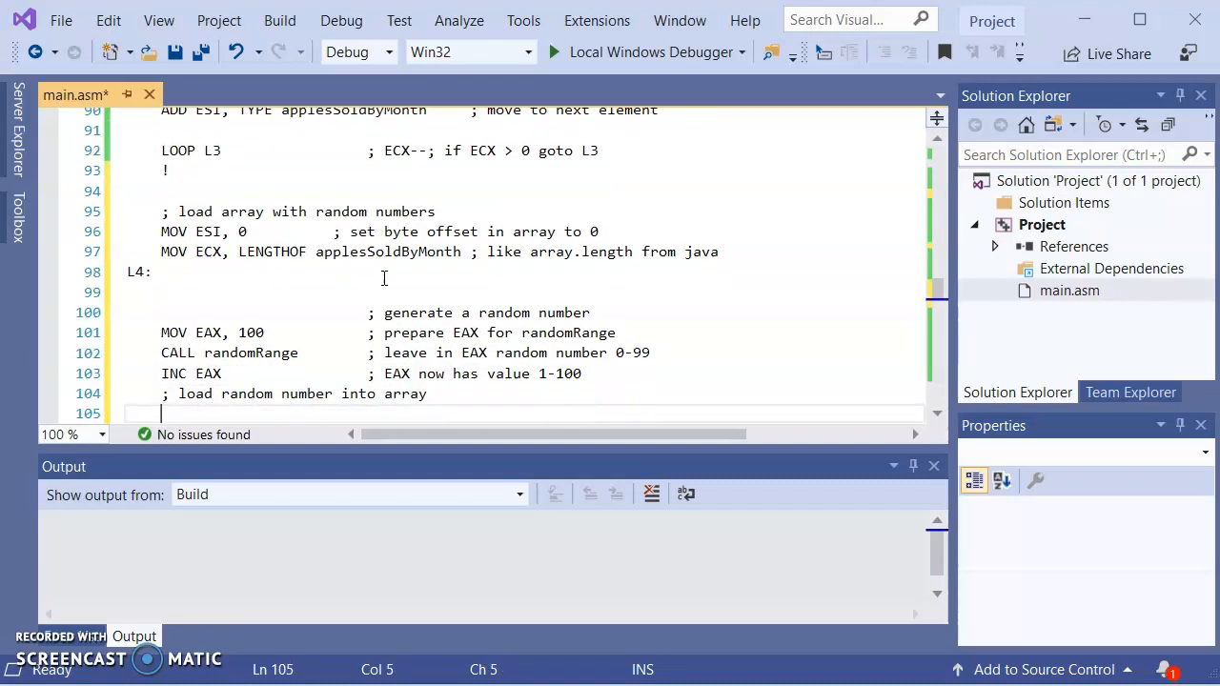
# - Replace 'user input' with 'random number' in the store comment and build with F7, revealing undefined L3
pyautogui.click(428, 394)
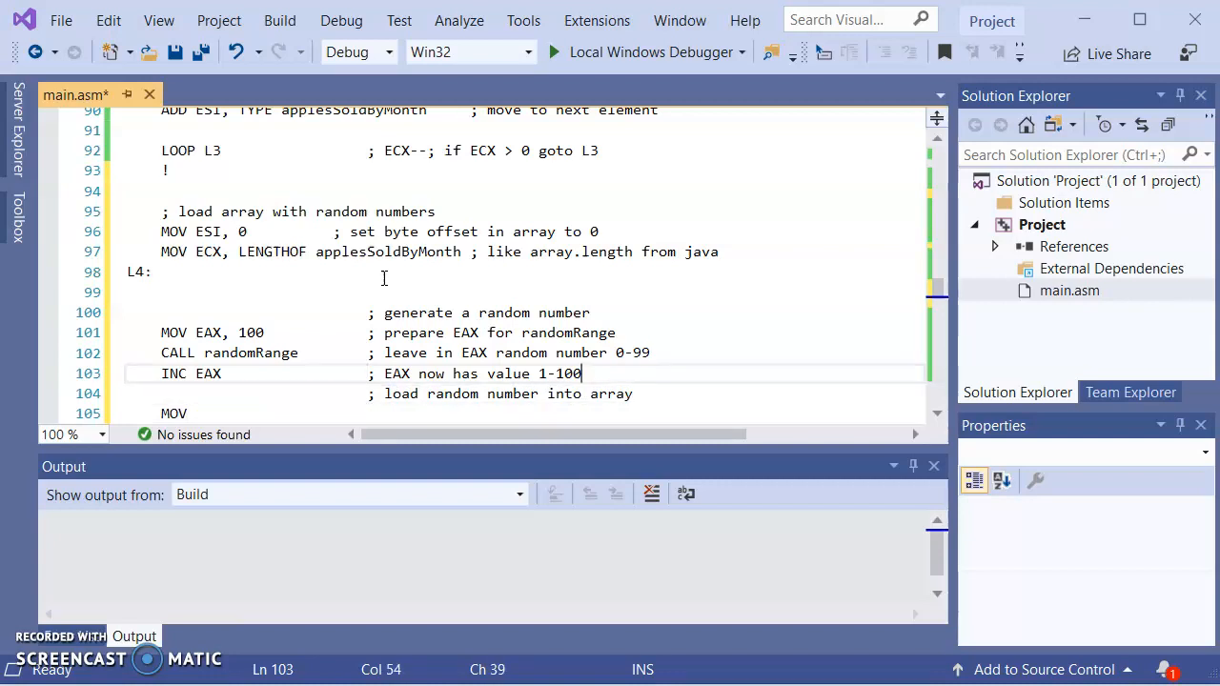
pyautogui.scroll(-3)
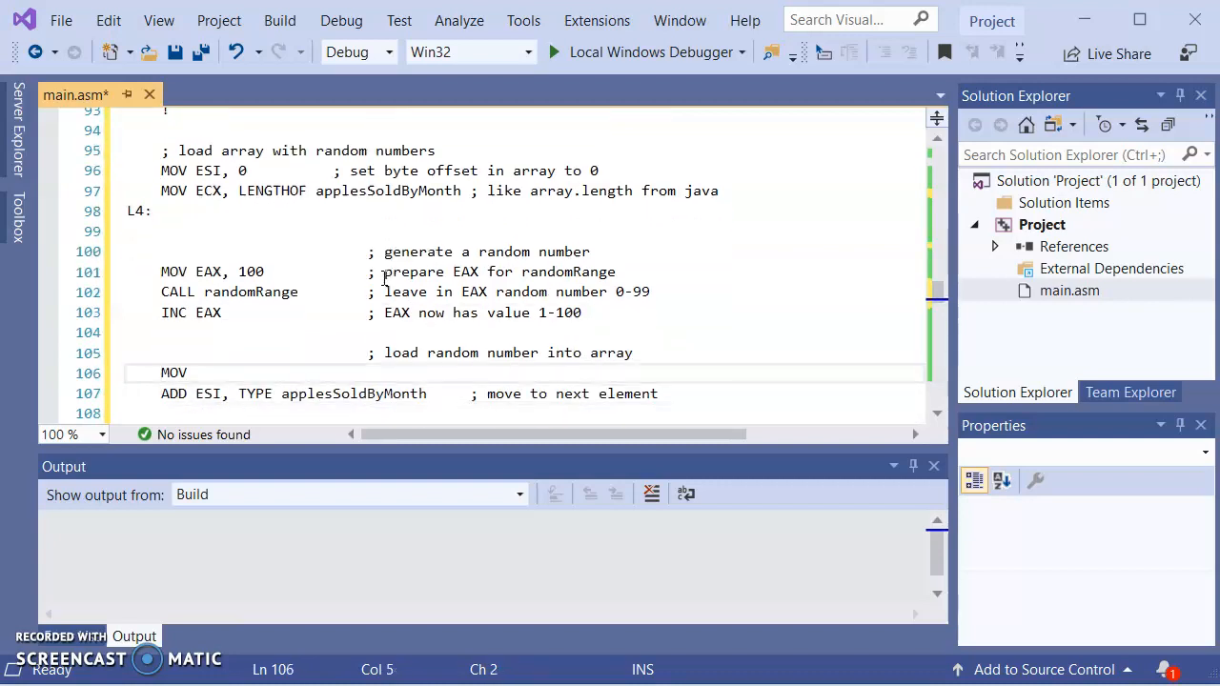
pyautogui.scroll(3)
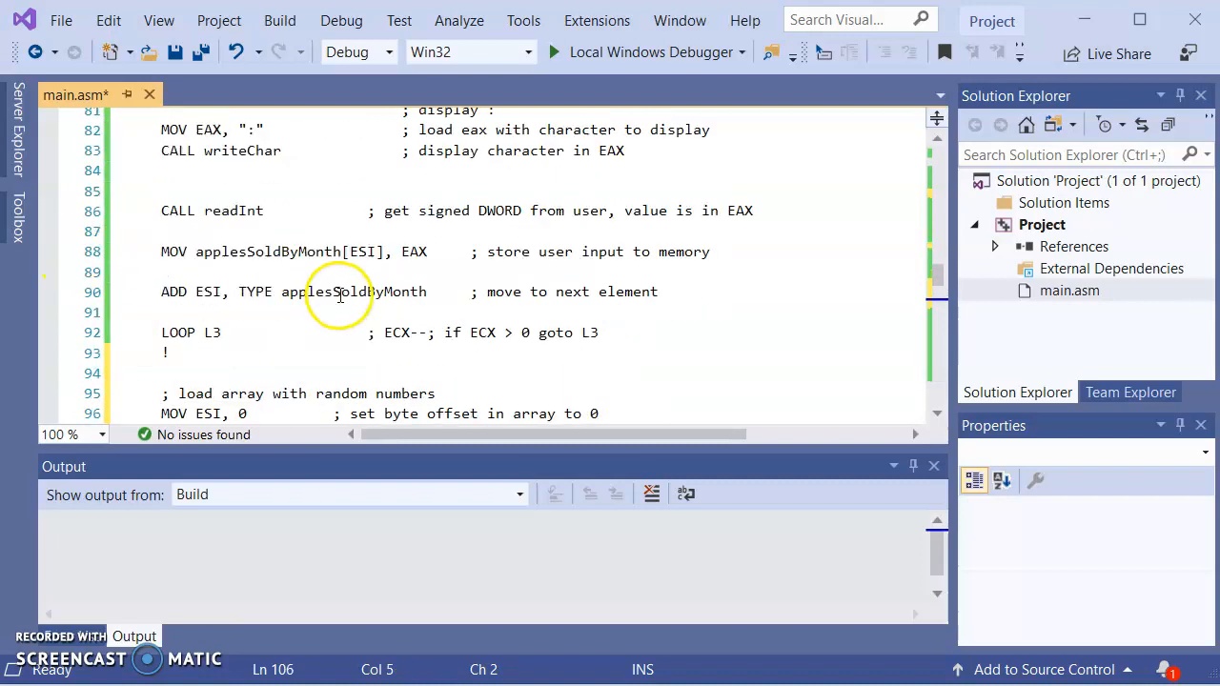
pyautogui.scroll(-3)
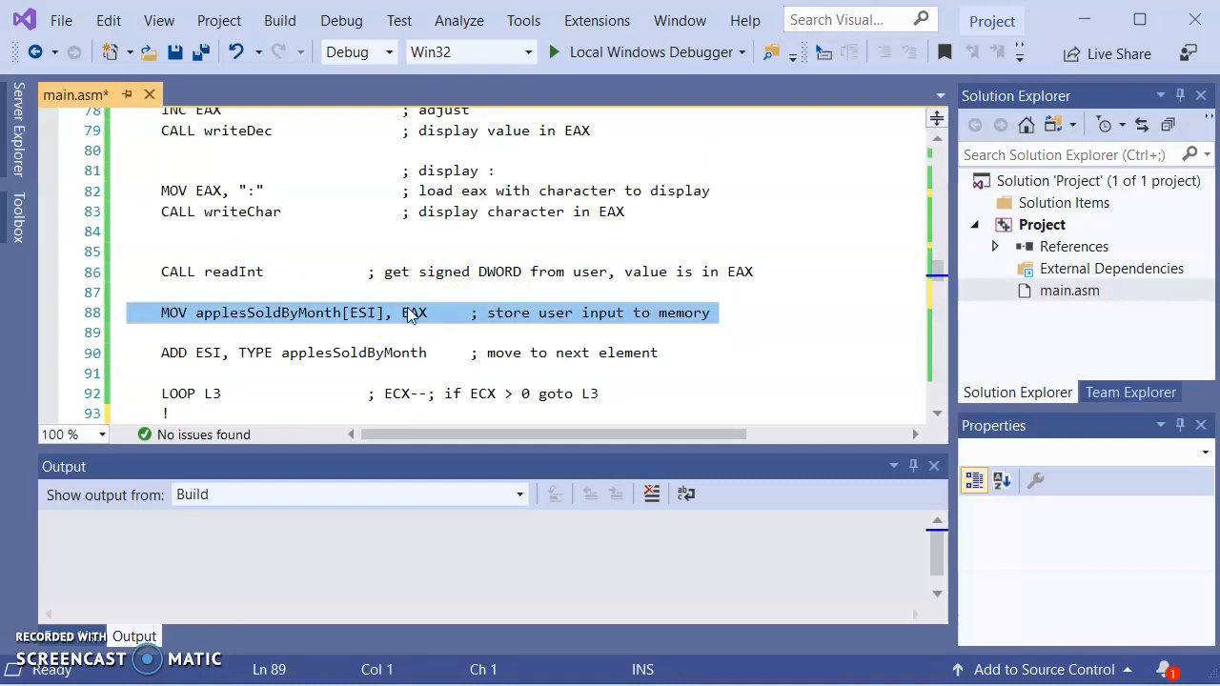
pyautogui.scroll(-3)
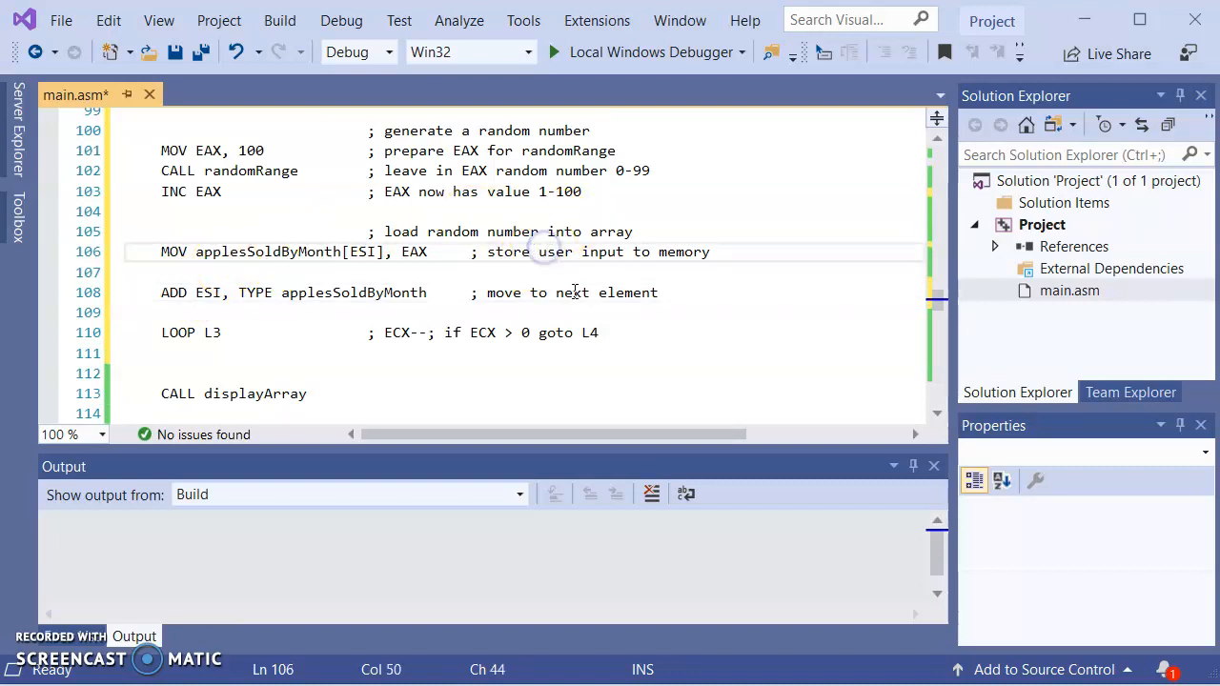
pyautogui.doubleClick(556, 251)
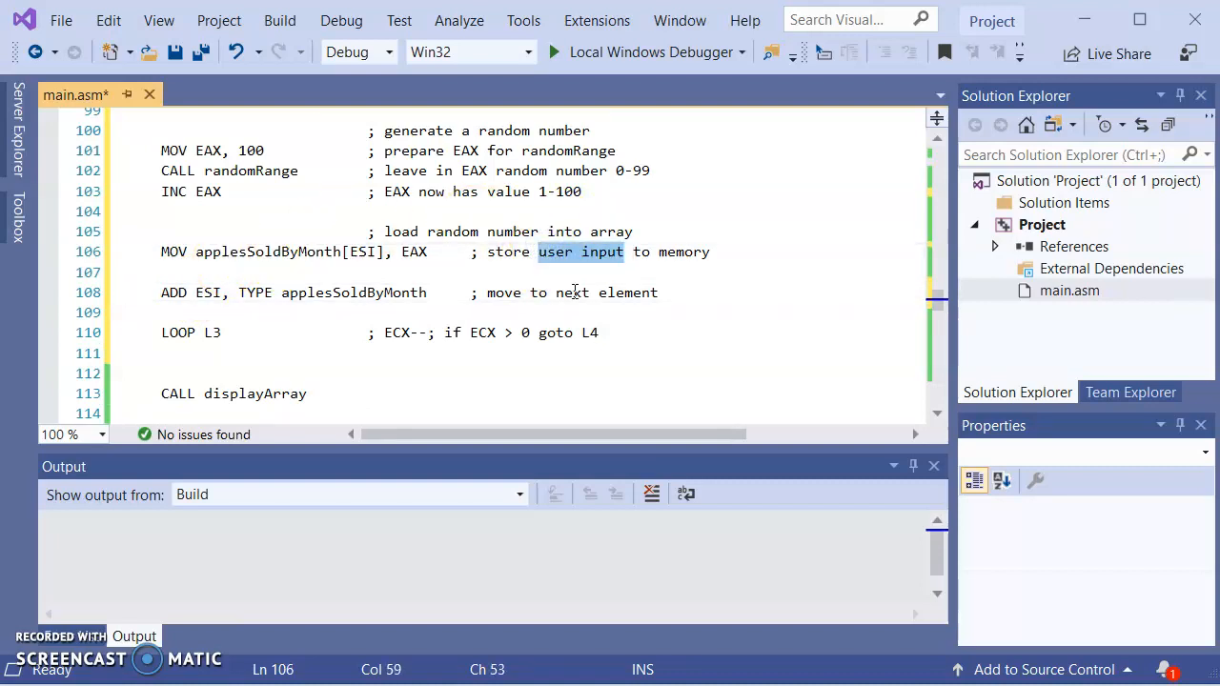
pyautogui.write('random numb')
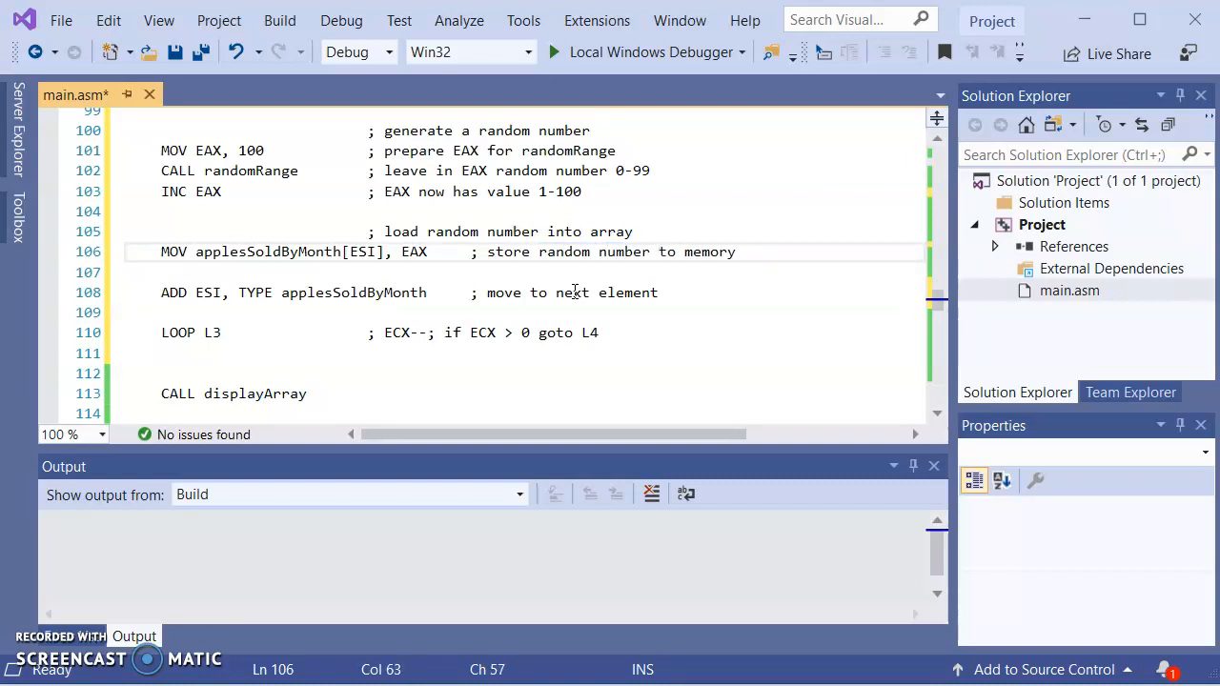
pyautogui.press('F7')
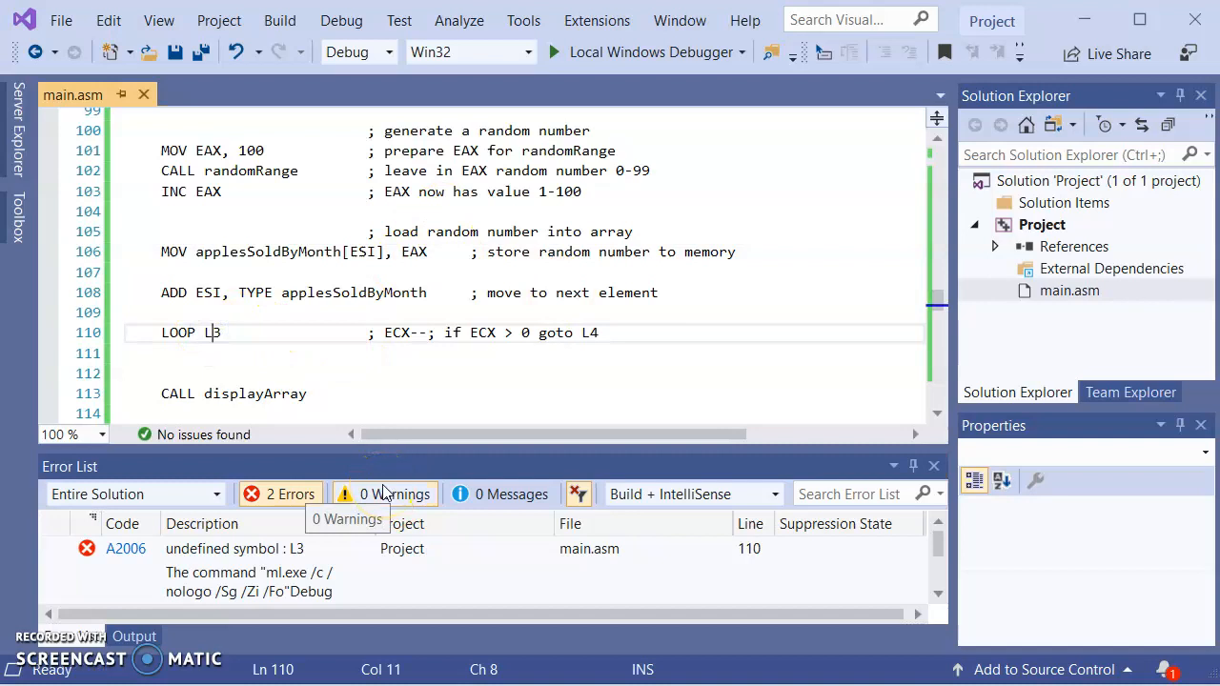
# - Change LOOP L3 to LOOP L4 on line 110
pyautogui.write('4')
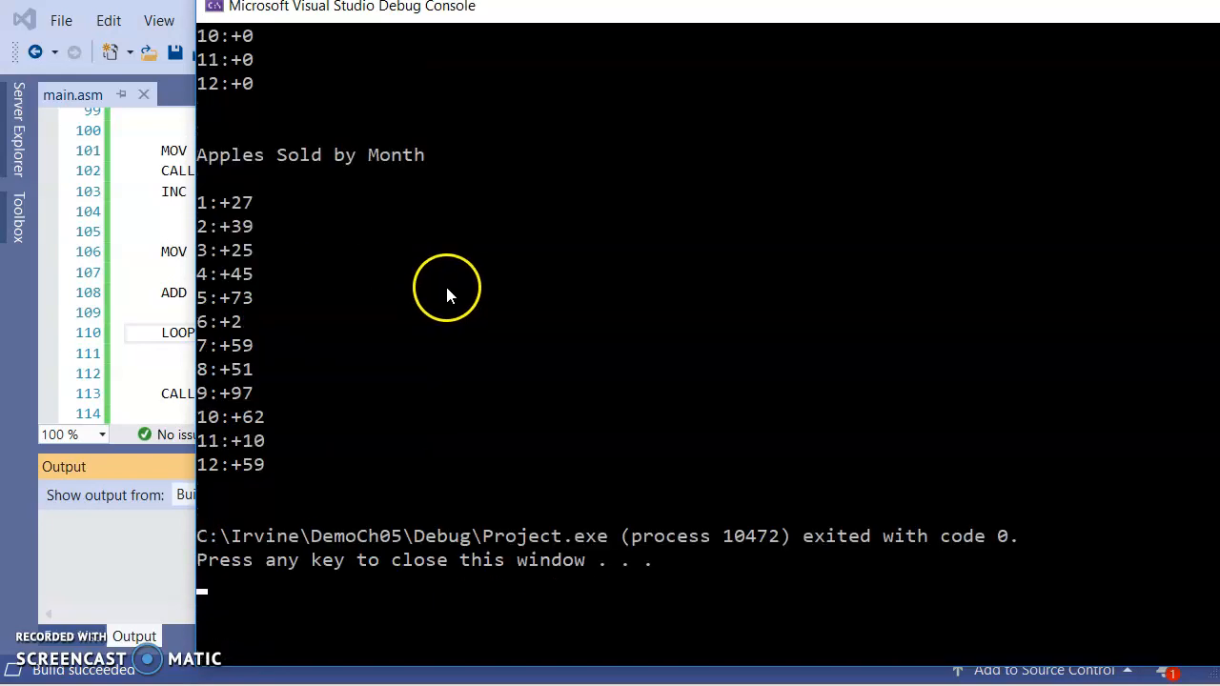
pyautogui.moveTo(400, 419)
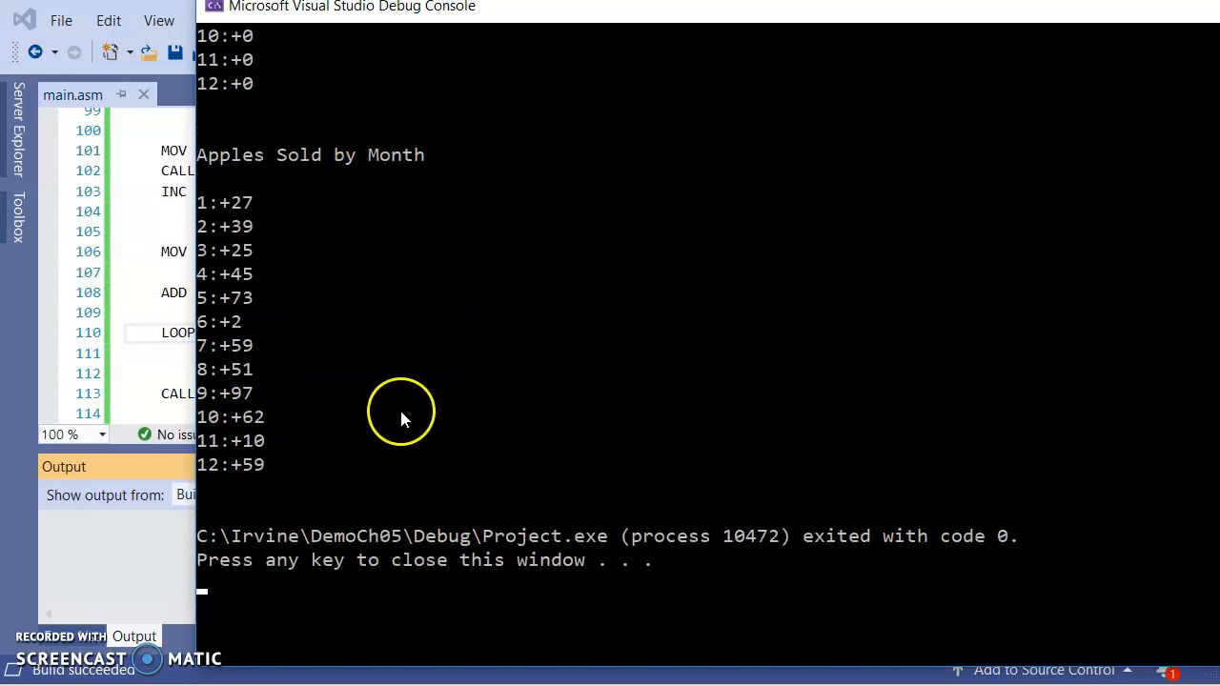
pyautogui.moveTo(402, 420)
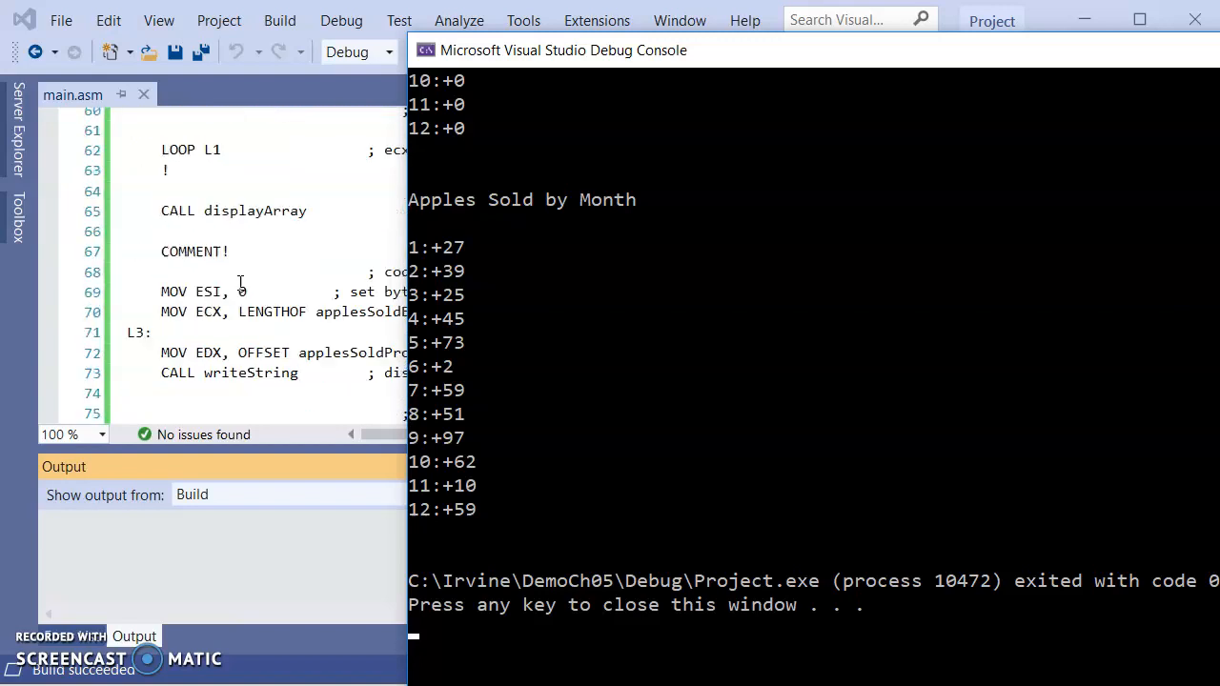
# - Review the random Apples Sold by Month output and code, then close the debug console
pyautogui.scroll(-3)
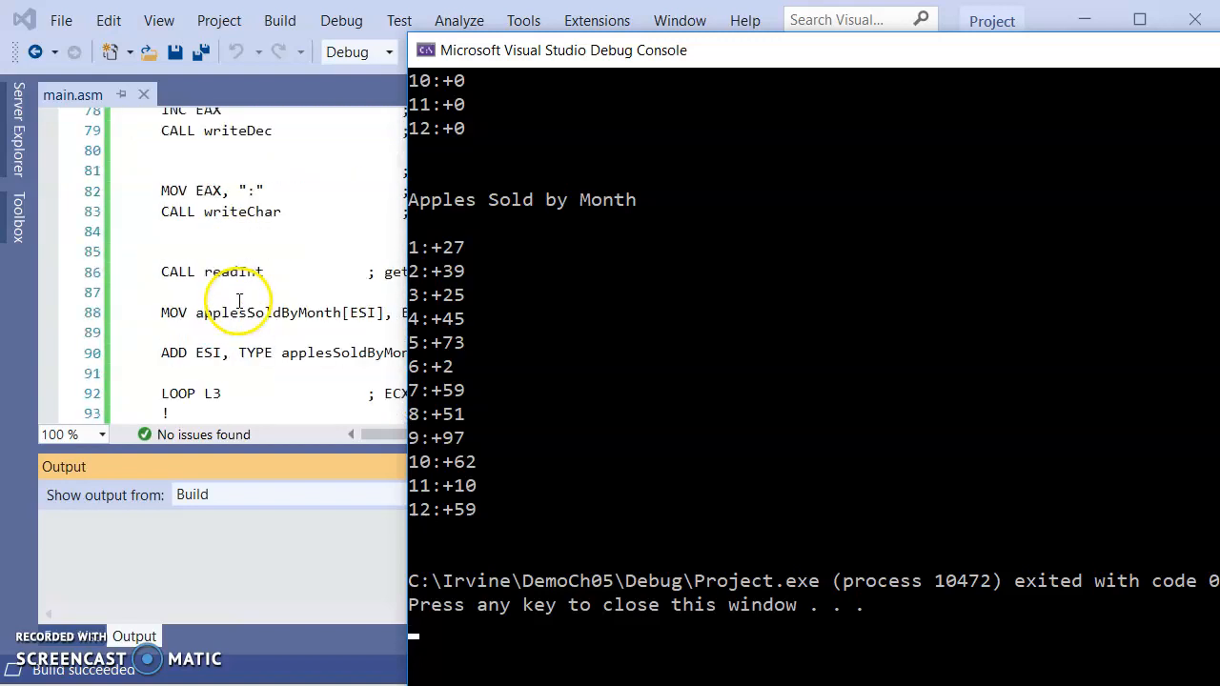
pyautogui.scroll(-3)
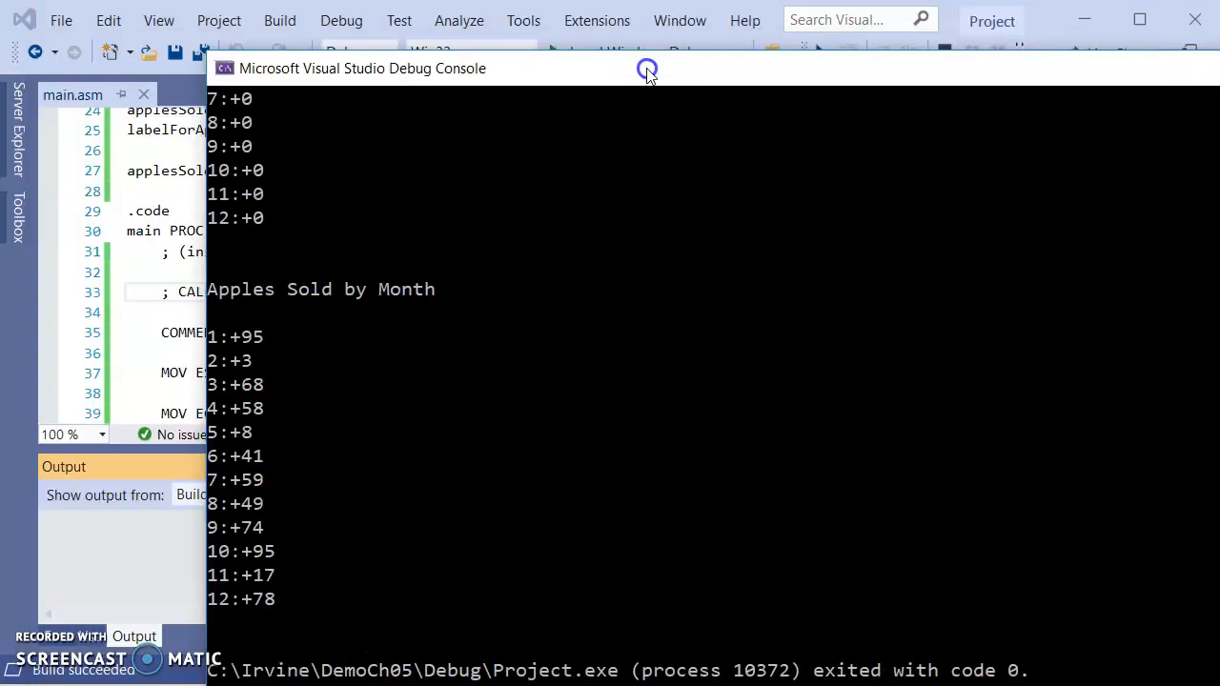
pyautogui.click(647, 69)
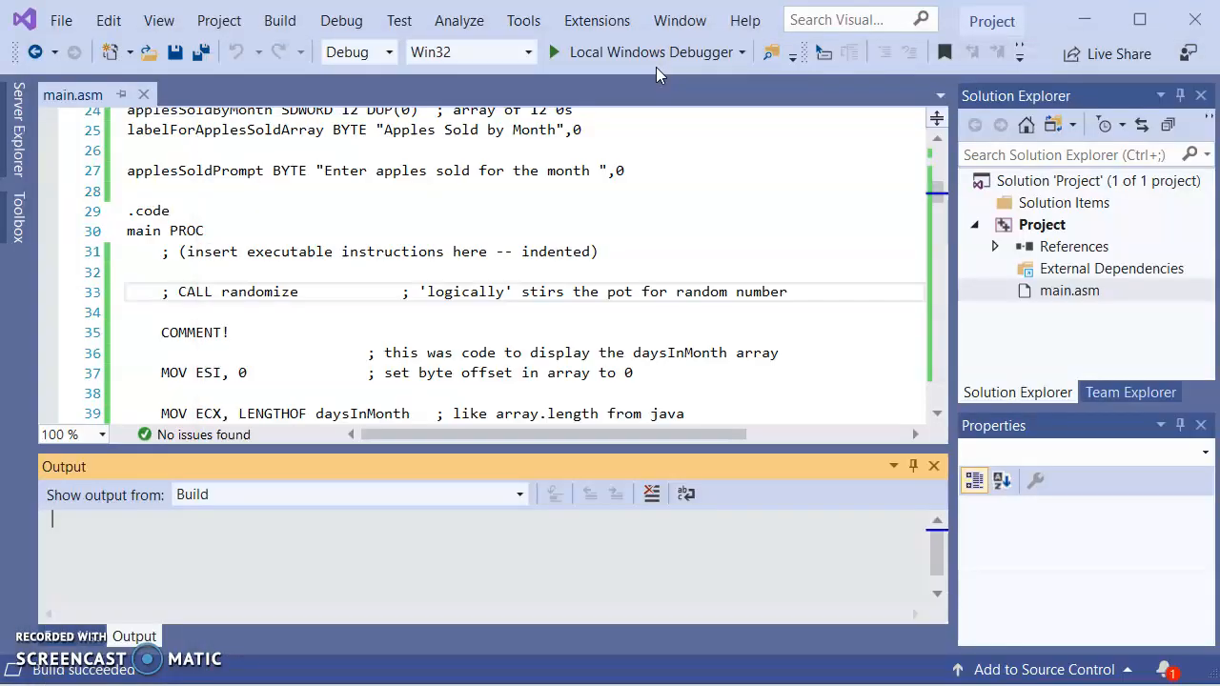
# - With CALL randomize re-enabled, run the Local Windows Debugger and review the new random sales
pyautogui.click(647, 52)
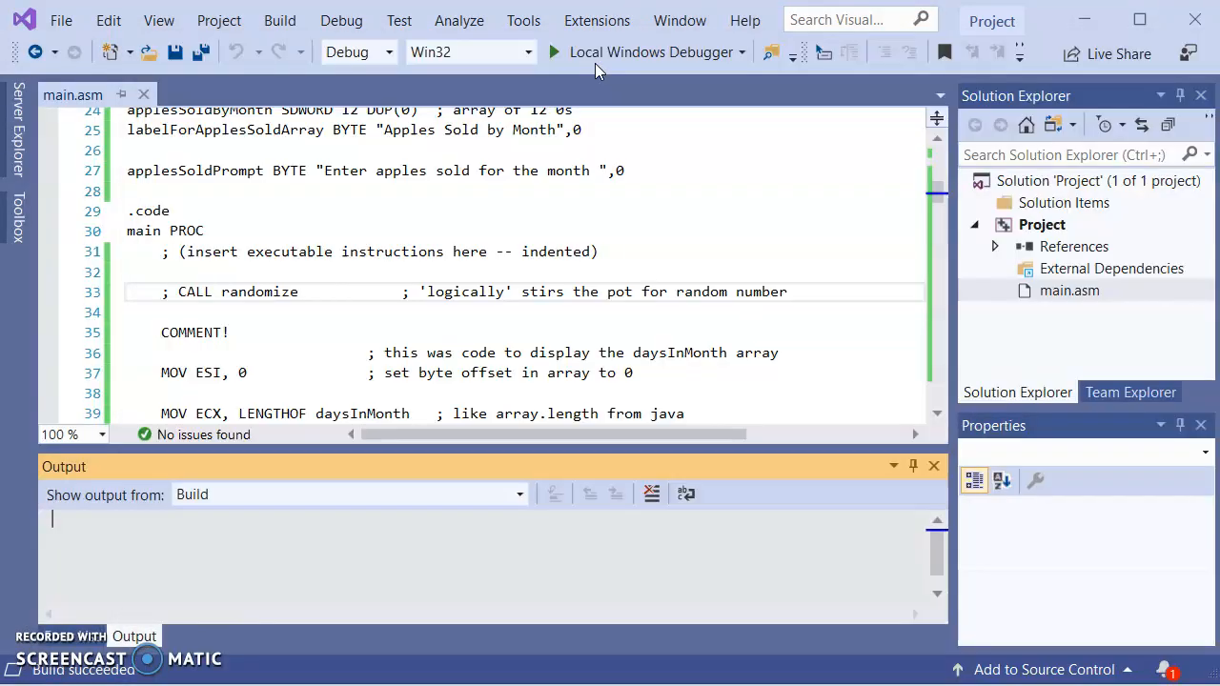
pyautogui.click(646, 51)
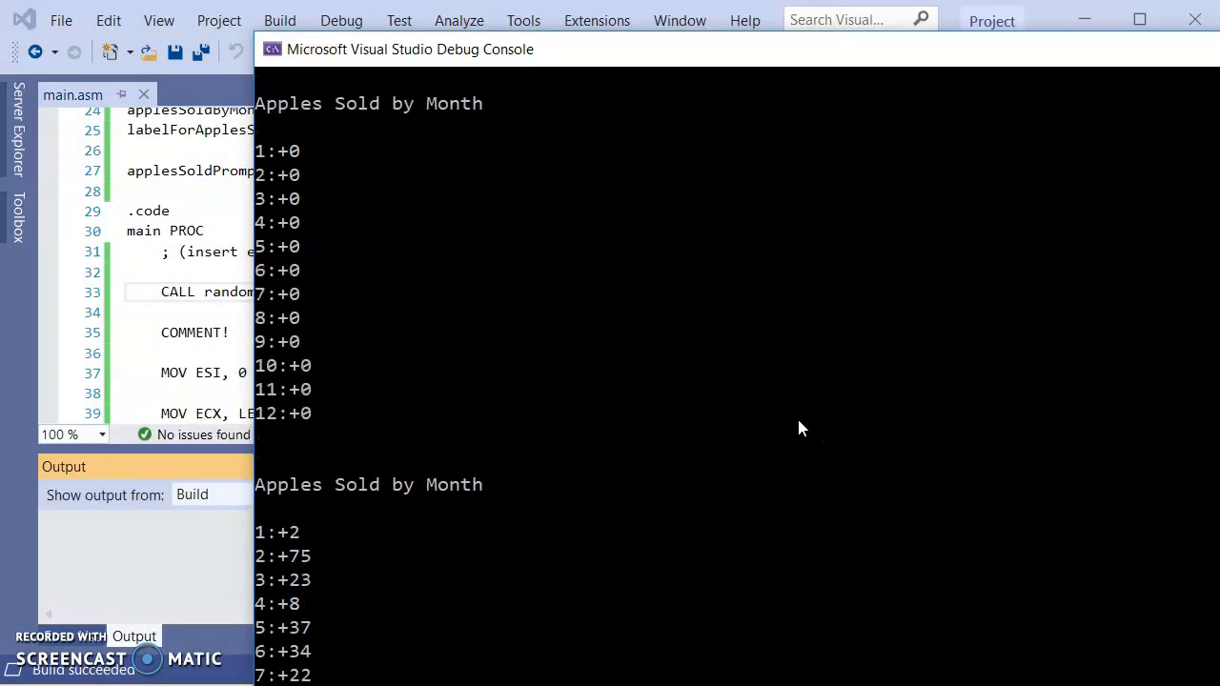
pyautogui.scroll(-3)
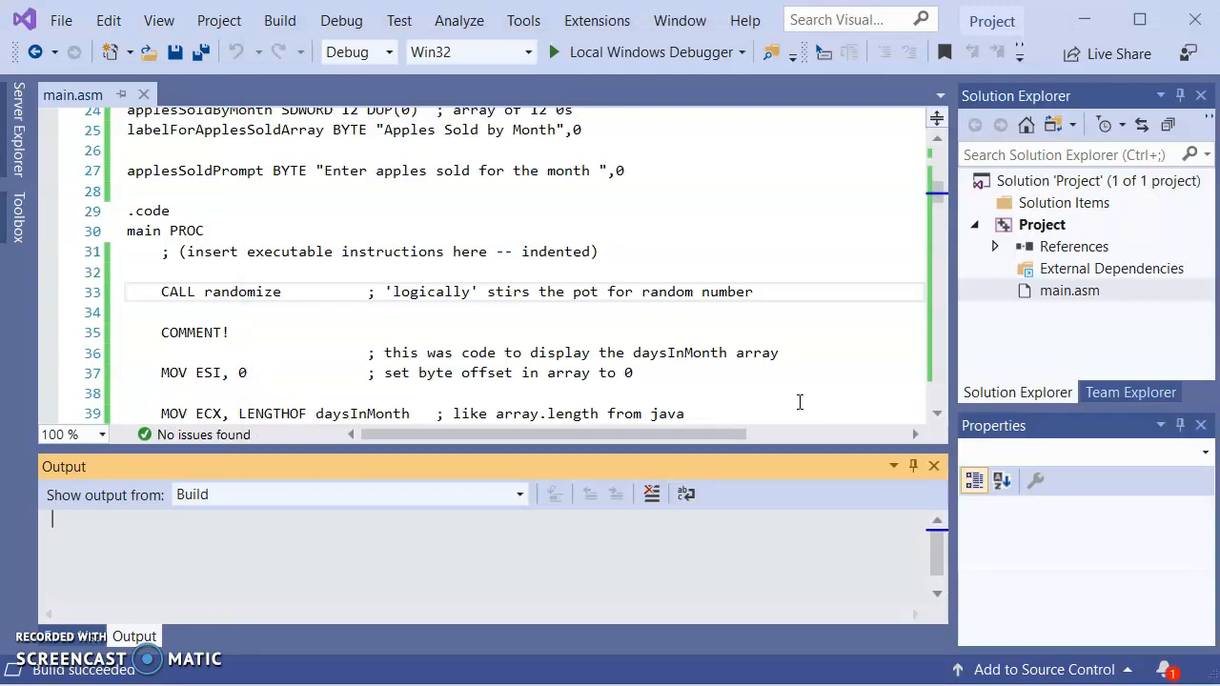
pyautogui.moveTo(569, 250)
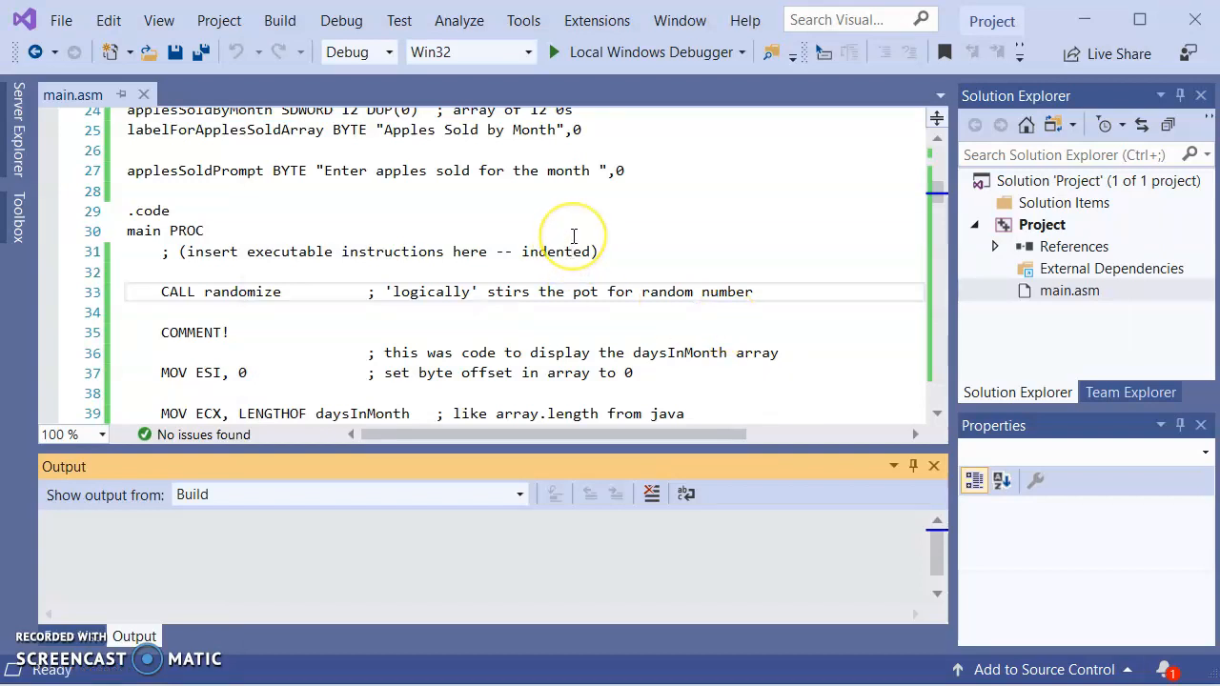
pyautogui.moveTo(57, 643)
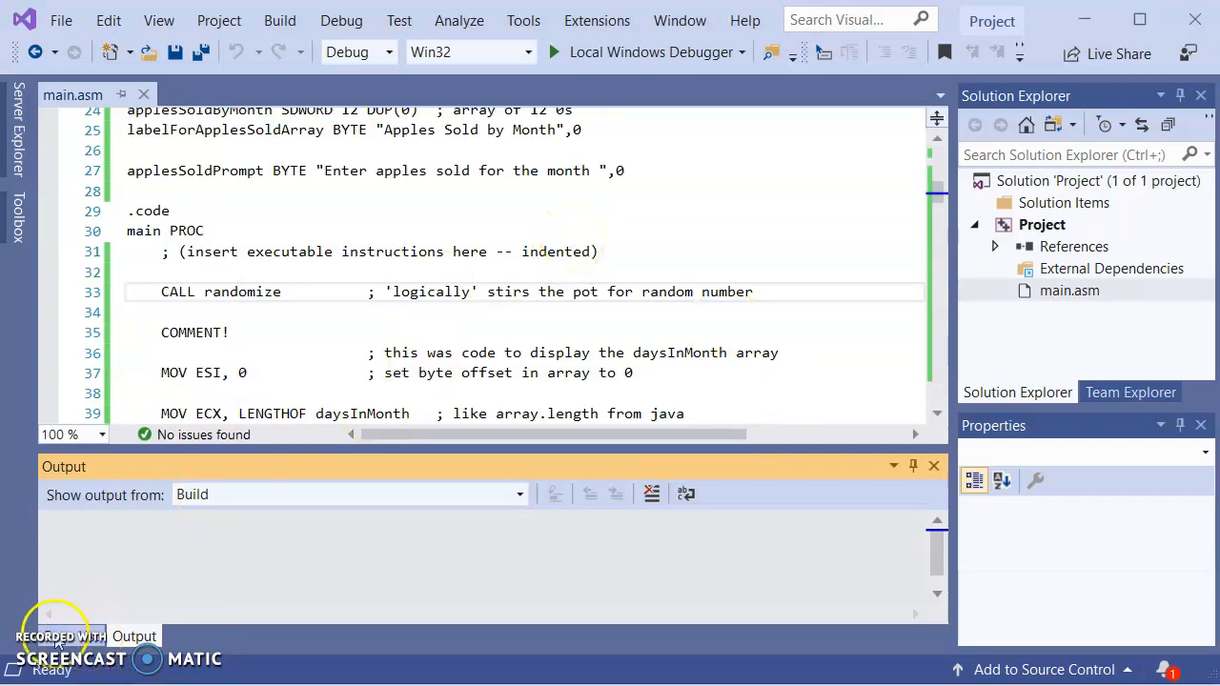